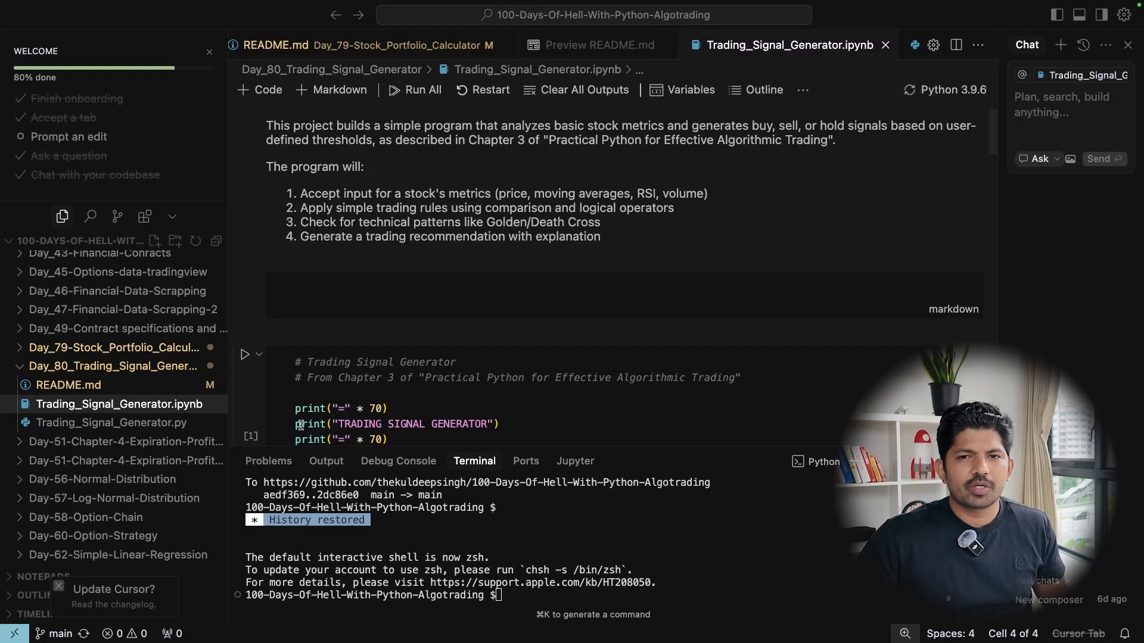
mouse_move(640, 454)
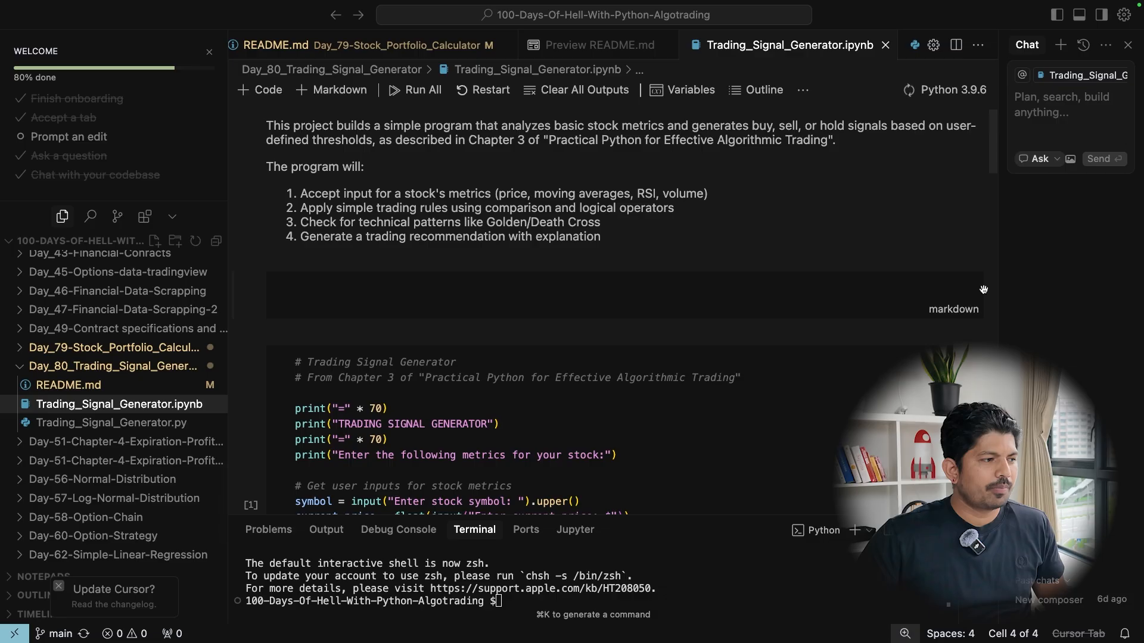
mouse_move(238, 370)
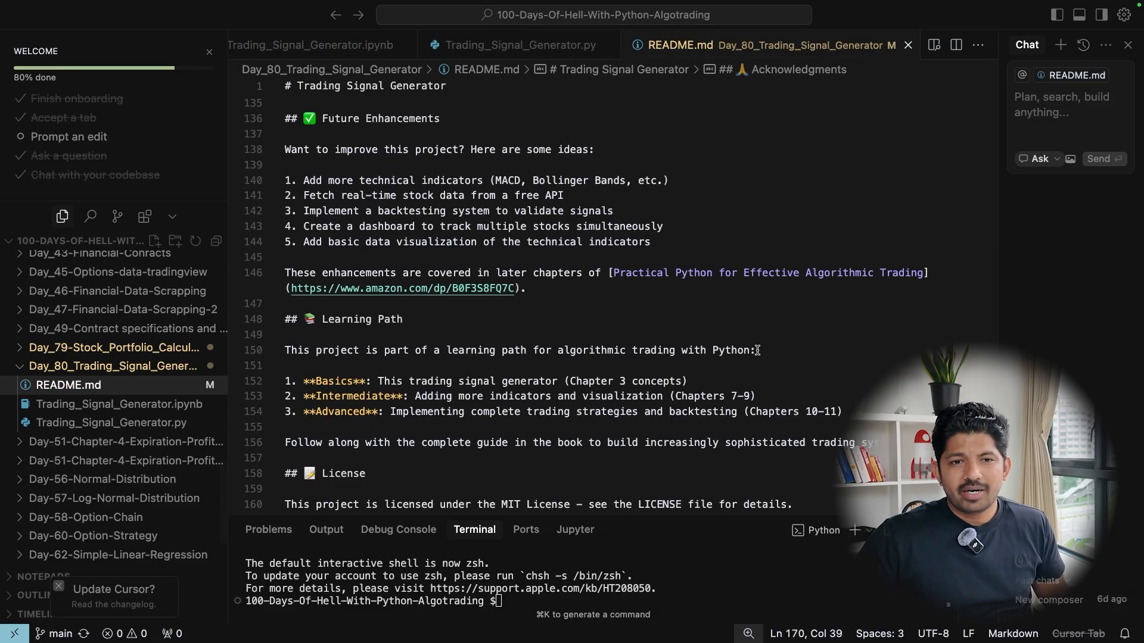
mouse_move(667, 334)
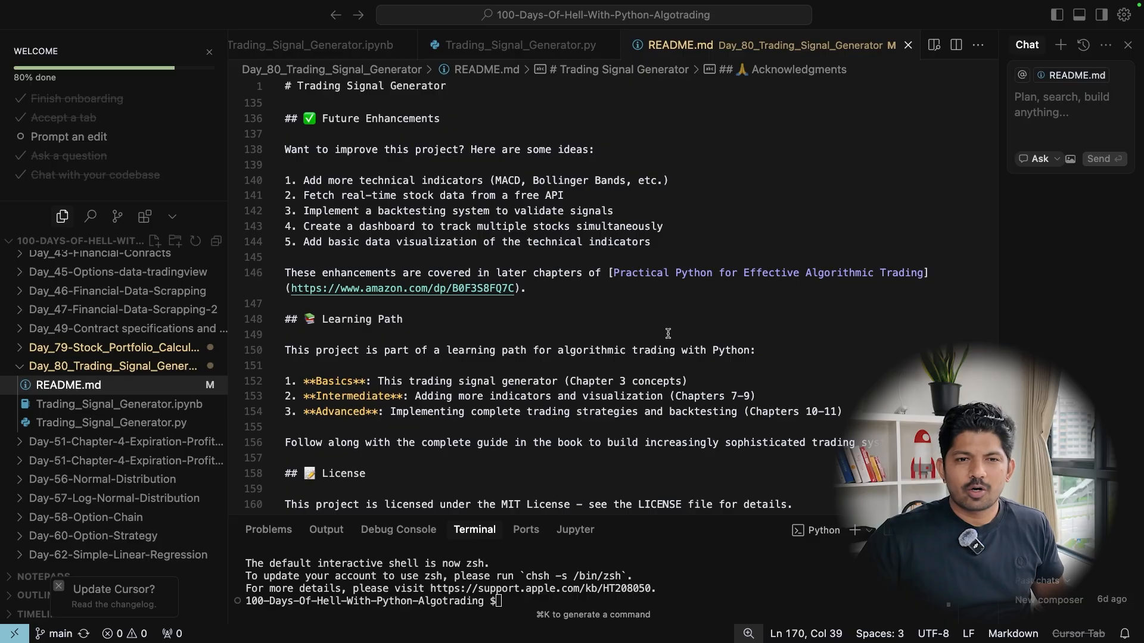
Open README.md as a rendered preview and scroll to its Community Support and Features sections
right_click(68, 384)
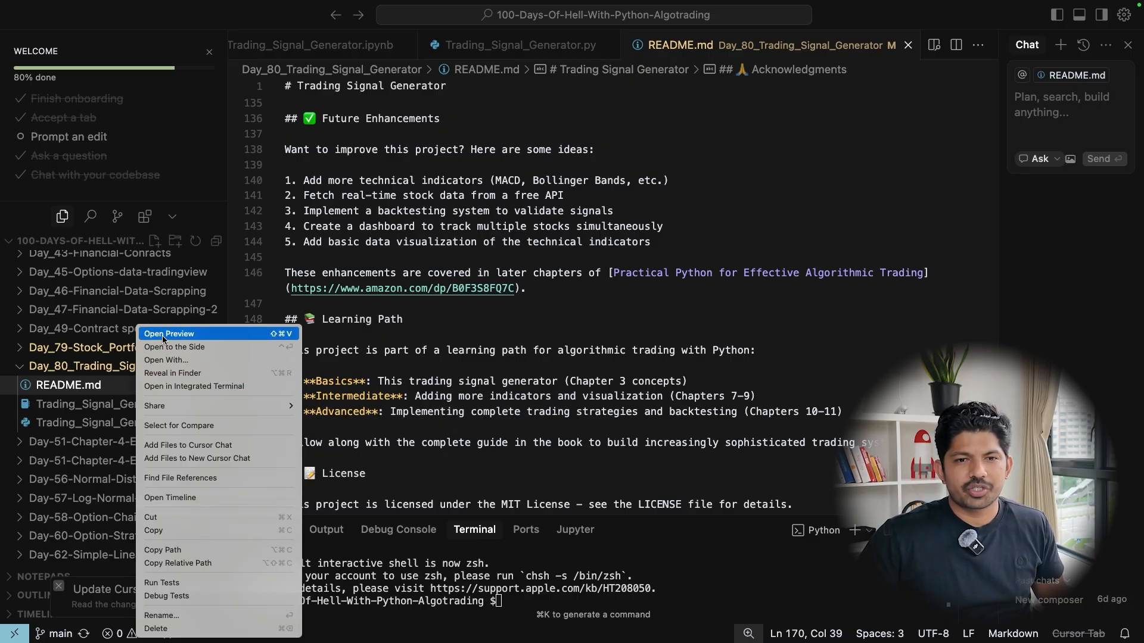
left_click(169, 334)
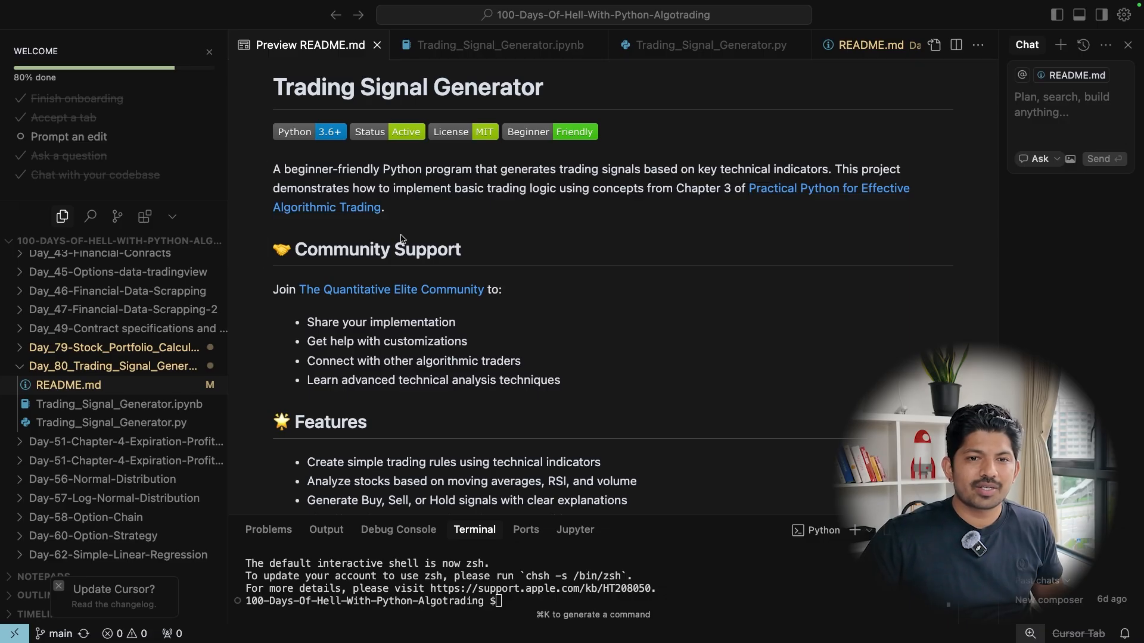
scroll("down", 3)
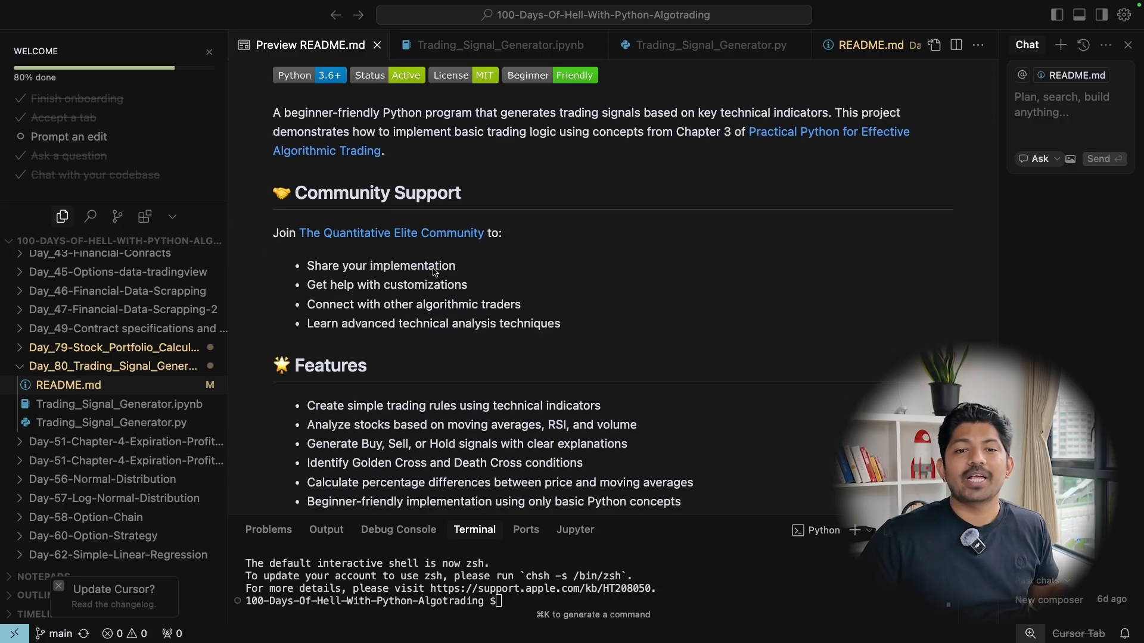
scroll("down", 3)
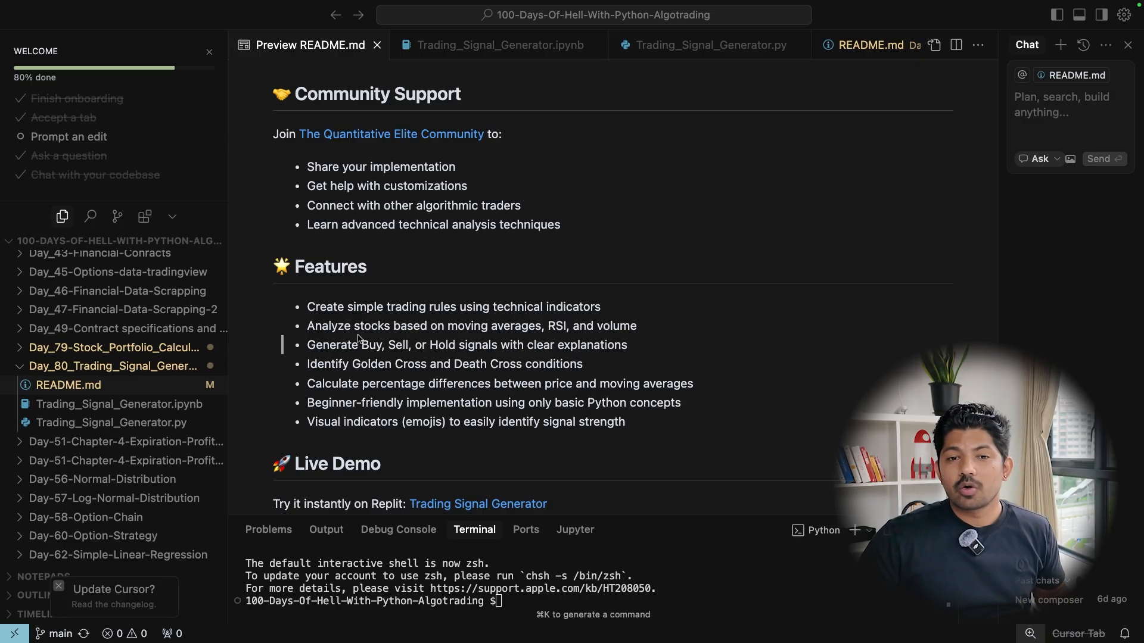
mouse_move(377, 364)
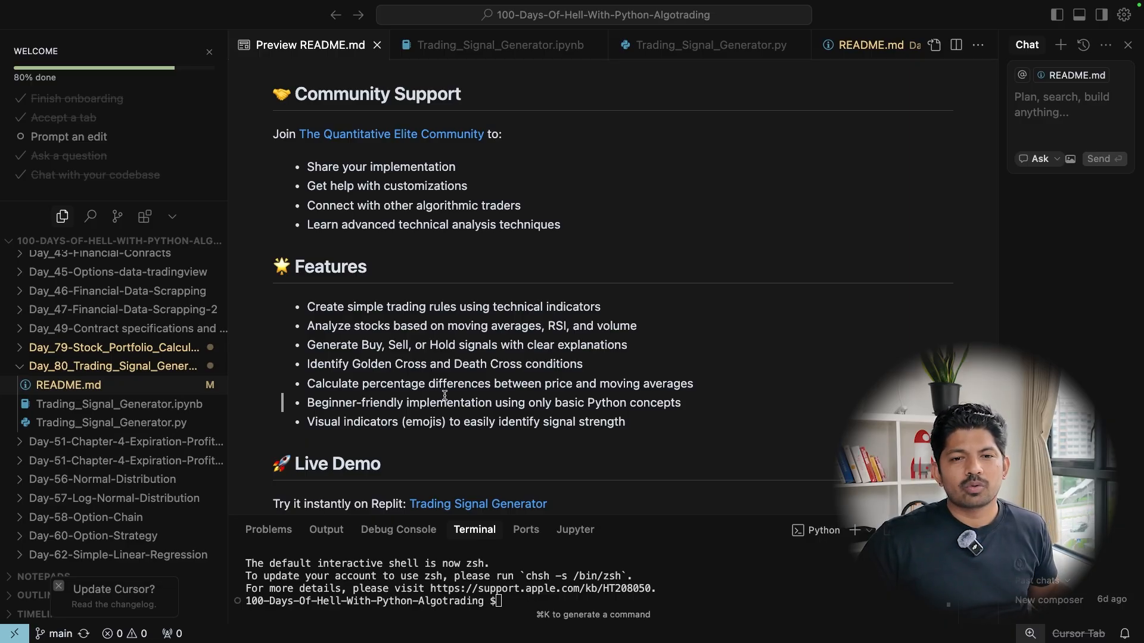
mouse_move(471, 443)
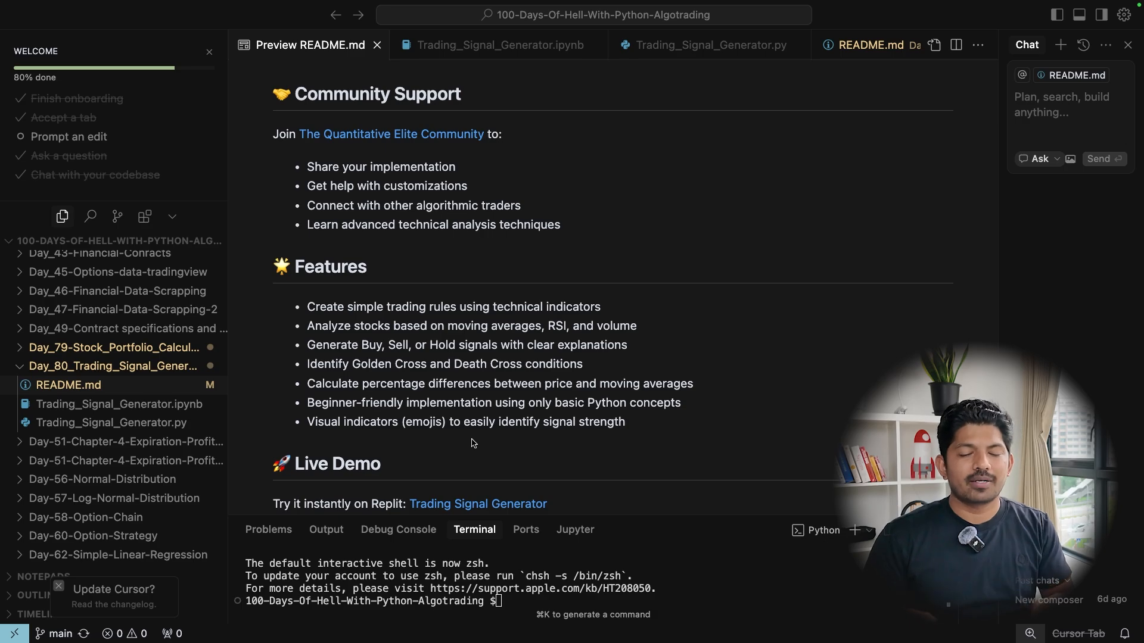
mouse_move(111, 422)
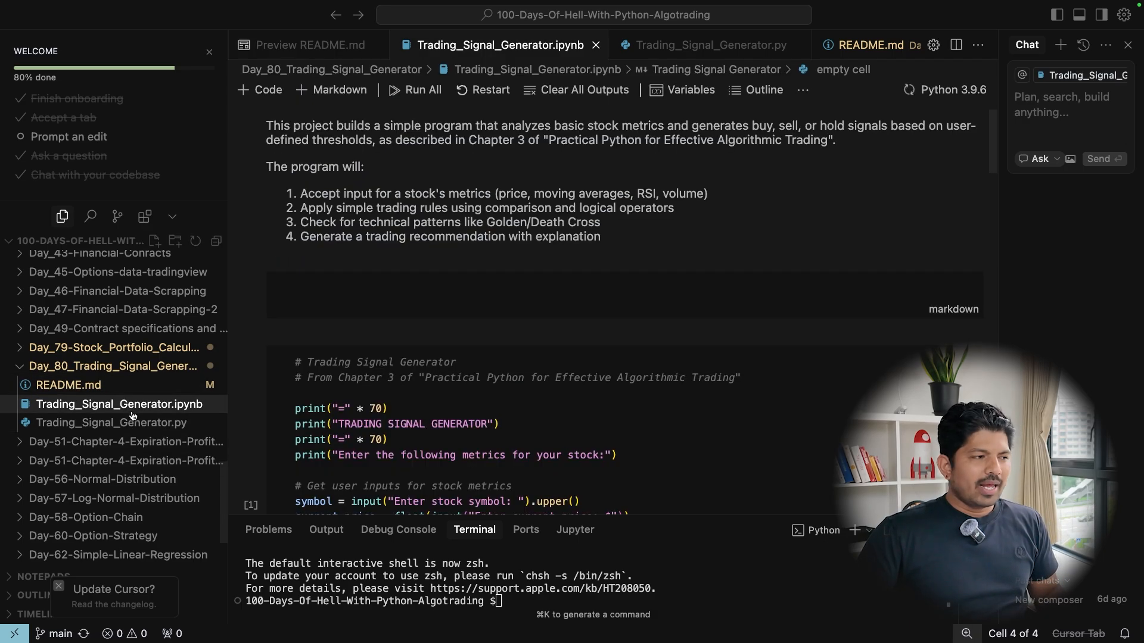
mouse_move(110, 422)
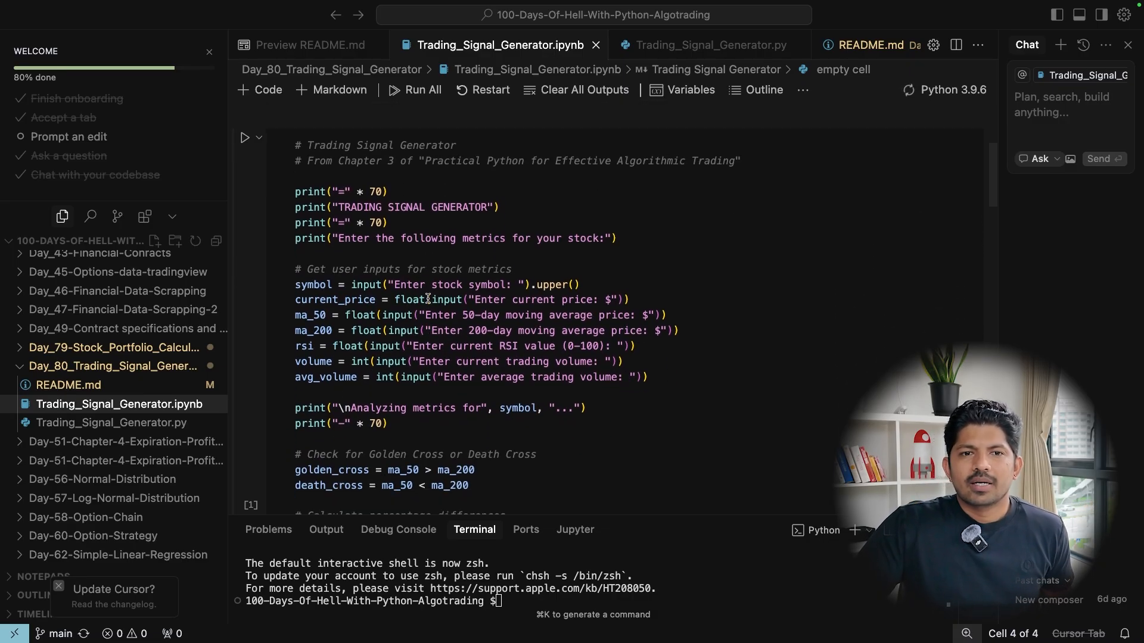
Scroll the Trading_Signal_Generator notebook down to the cell collecting stock metrics with input() calls
scroll("down", 3)
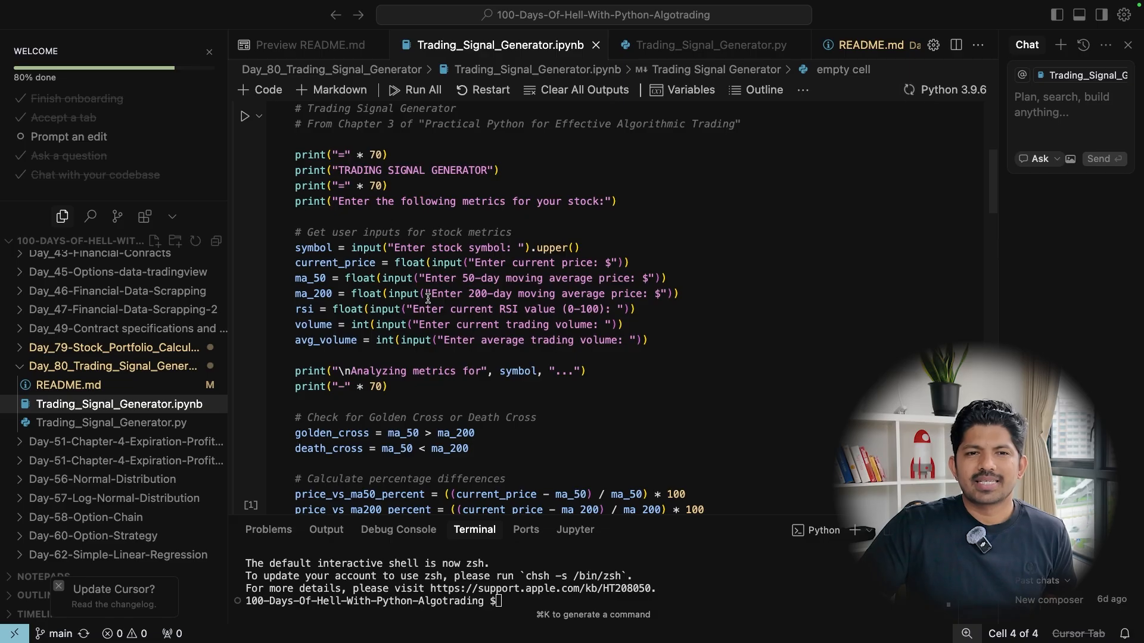
mouse_move(397, 279)
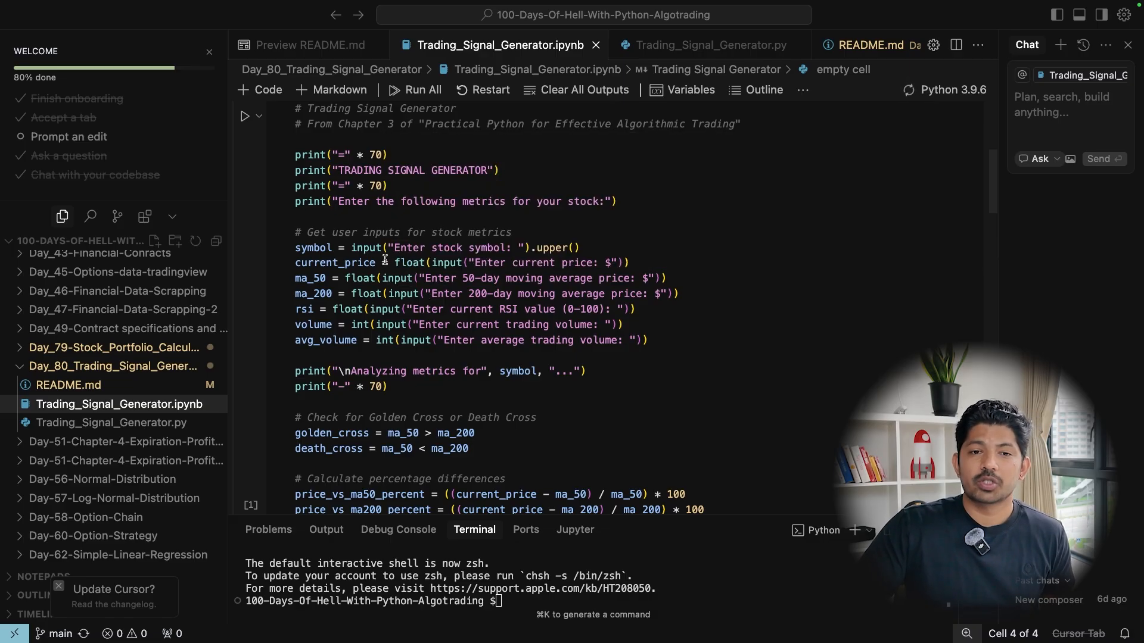
mouse_move(360, 278)
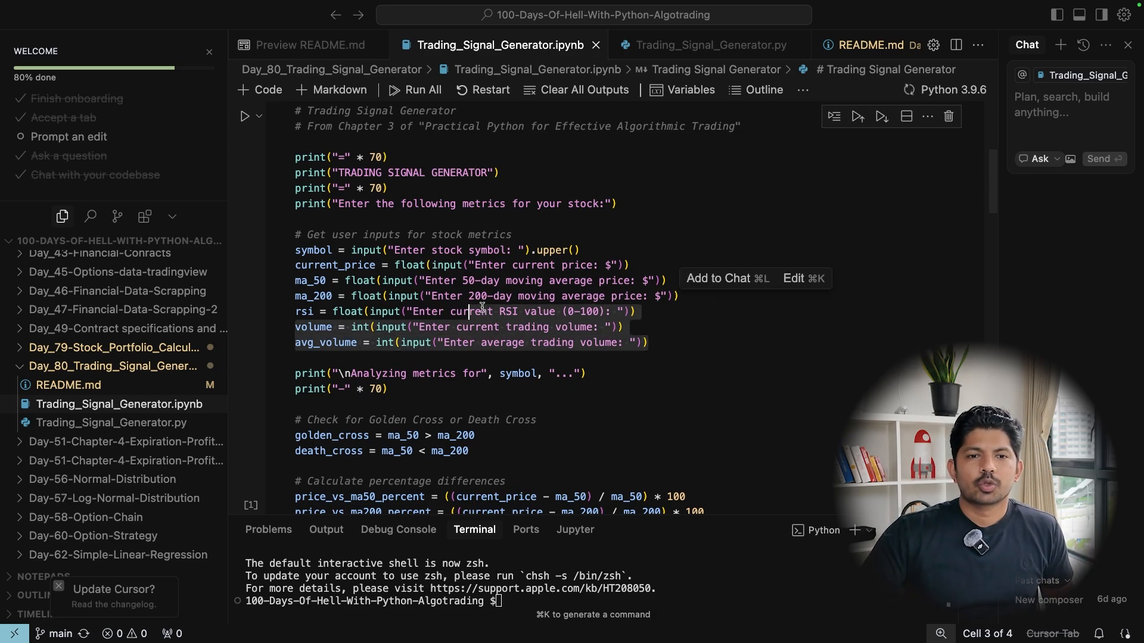
scroll("down", 3)
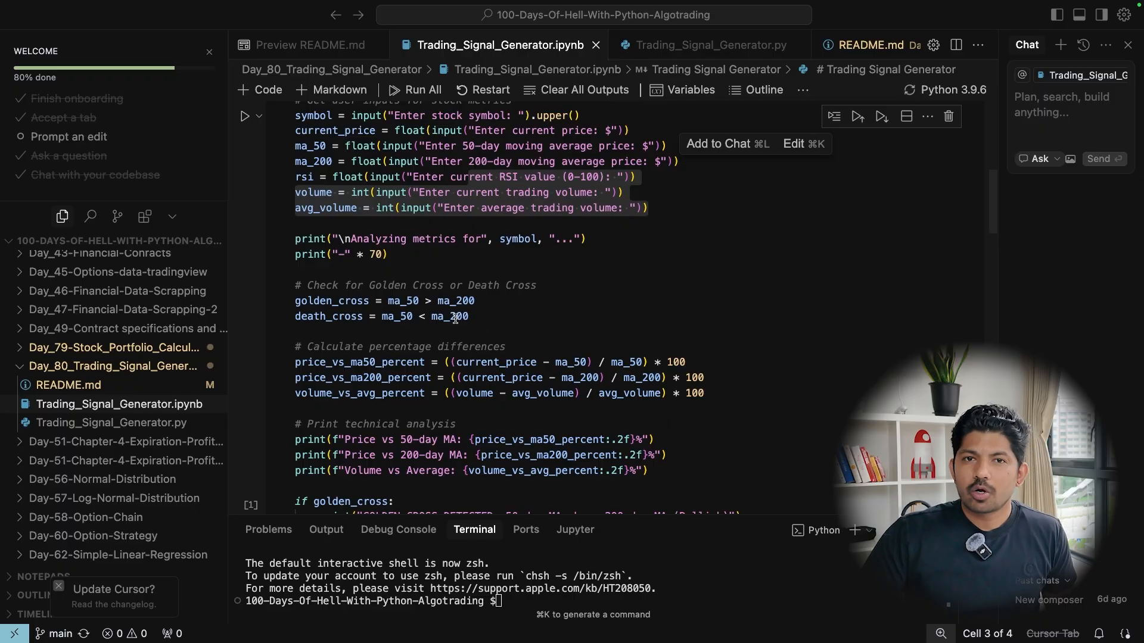
mouse_move(450, 316)
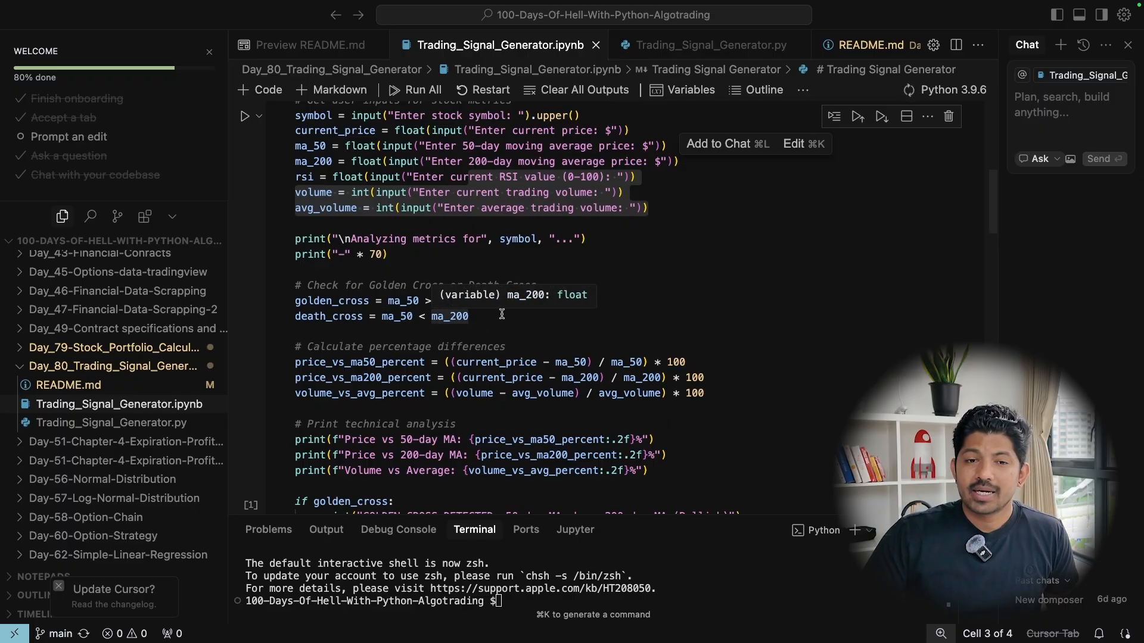
mouse_move(379, 326)
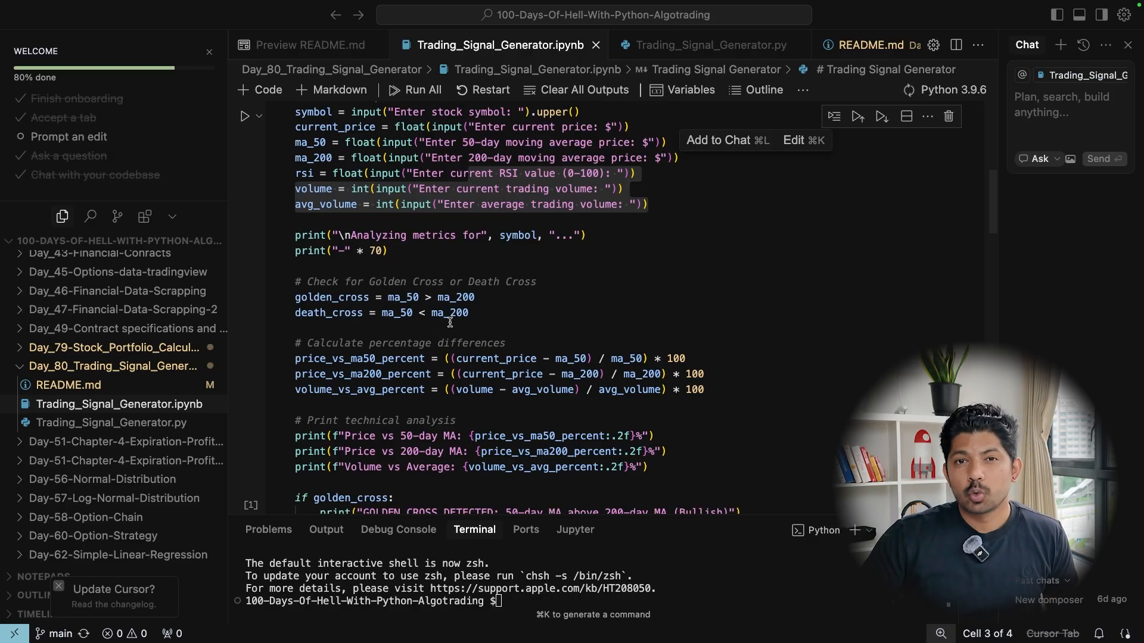
mouse_move(477, 306)
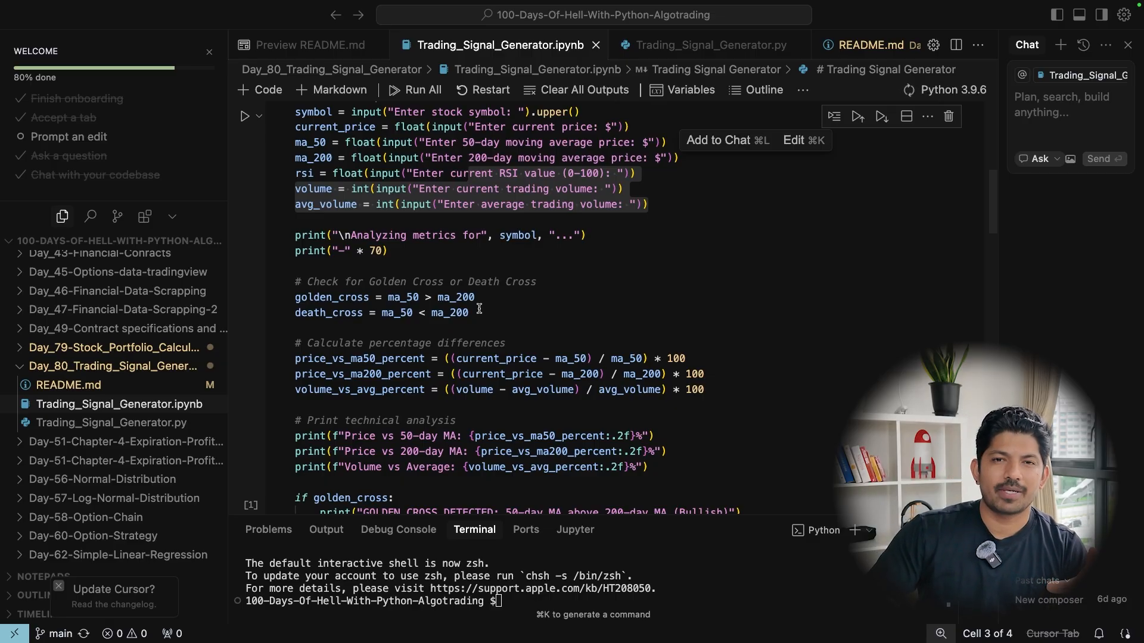
mouse_move(711, 394)
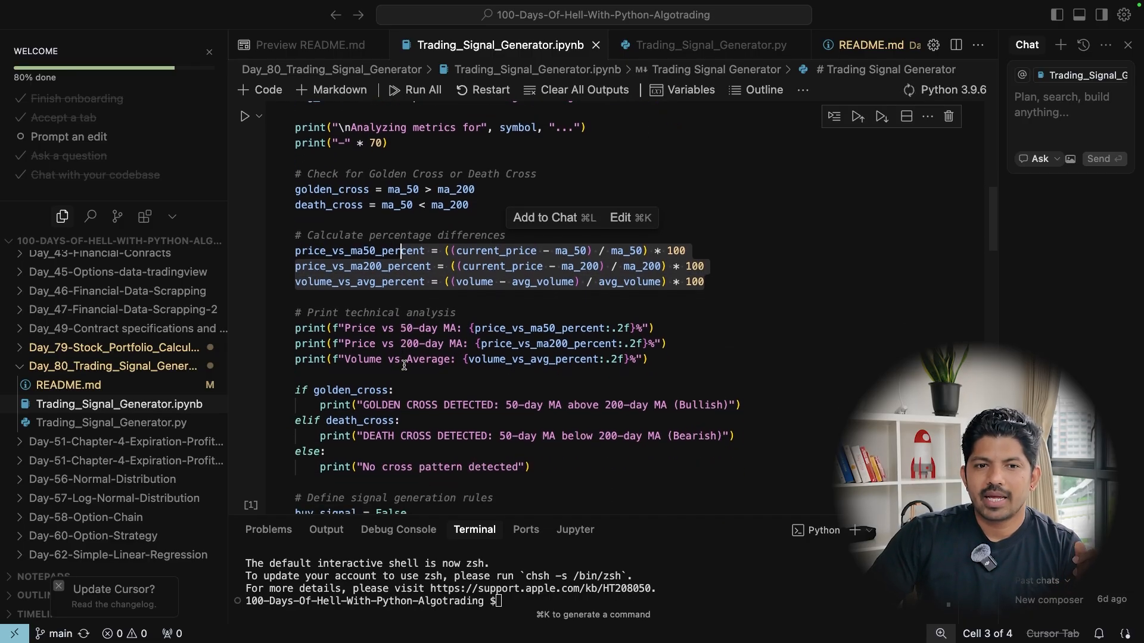
scroll("down", 3)
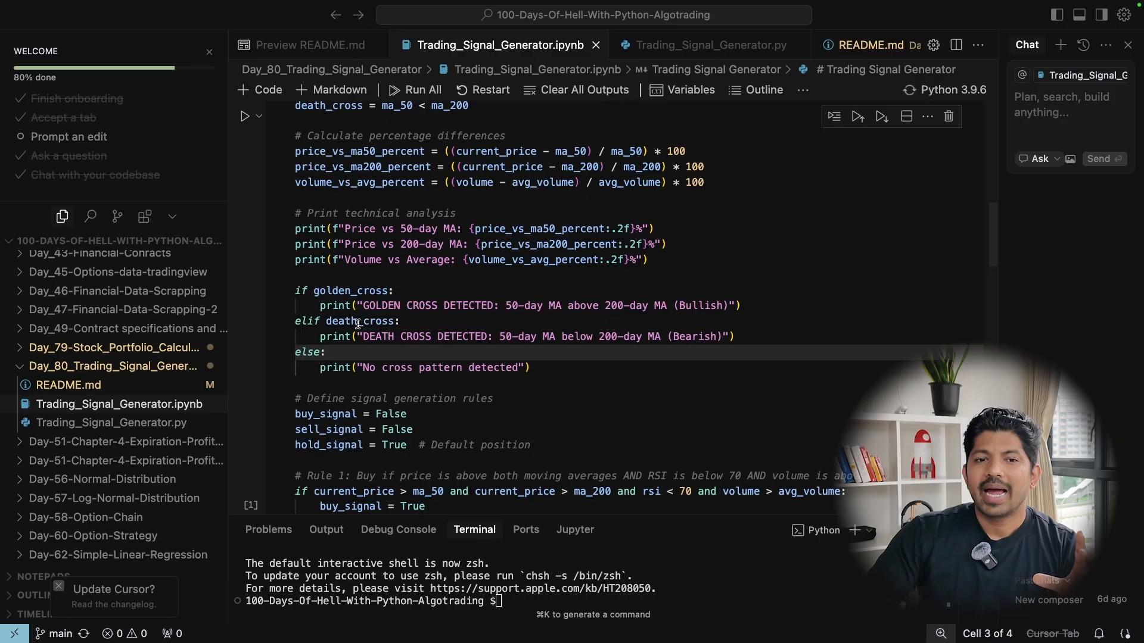
mouse_move(357, 321)
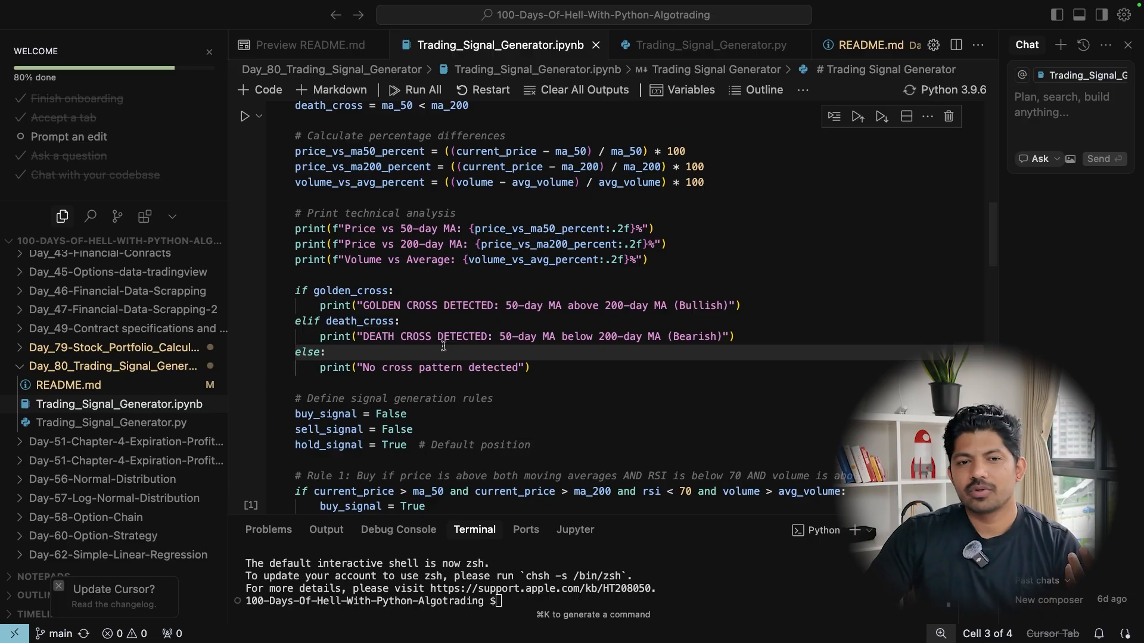
mouse_move(535, 379)
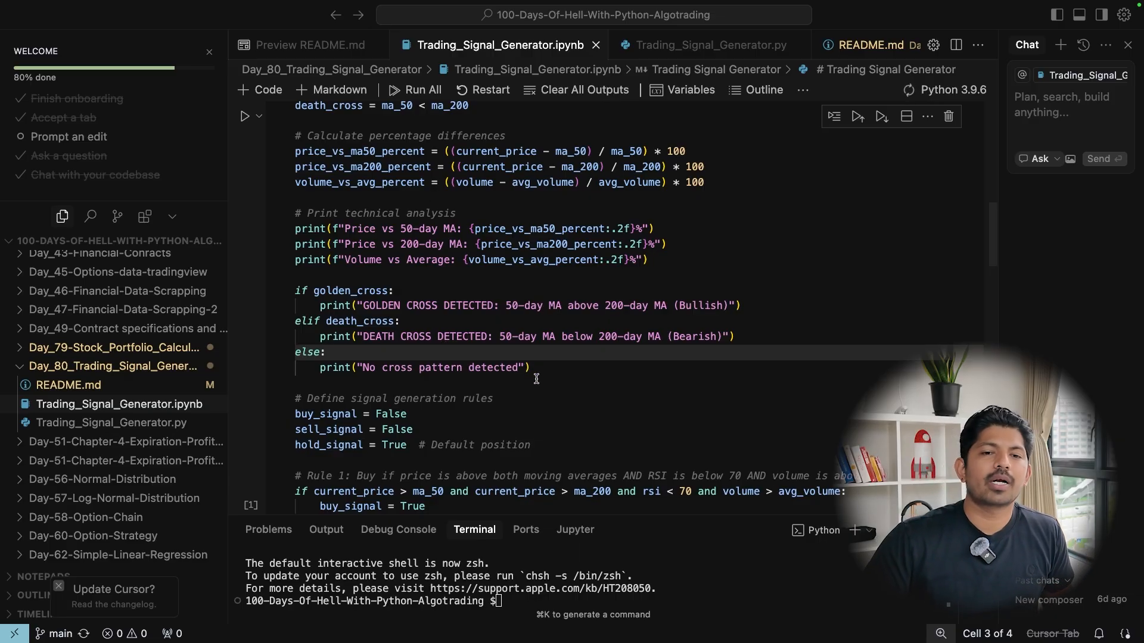
scroll("down", 3)
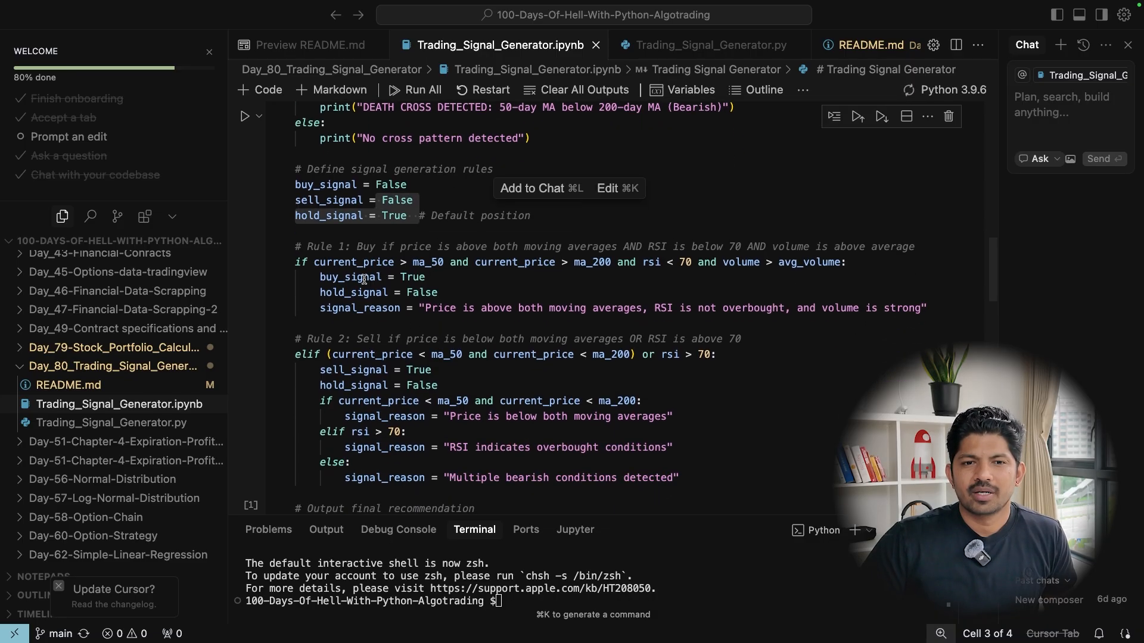
scroll("down", 3)
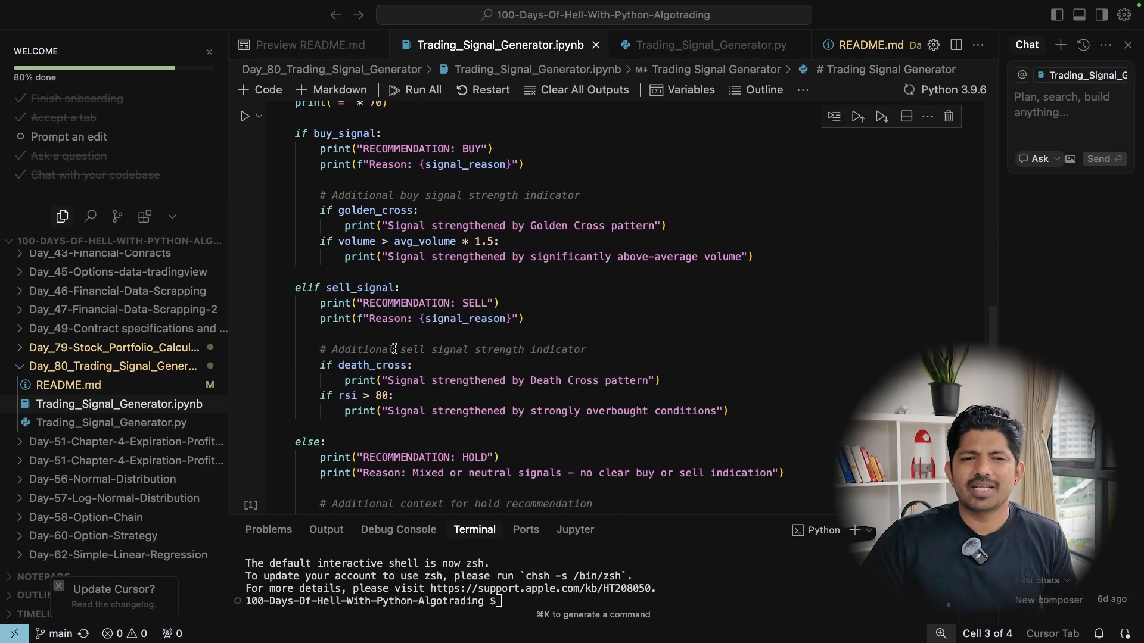
scroll("down", 3)
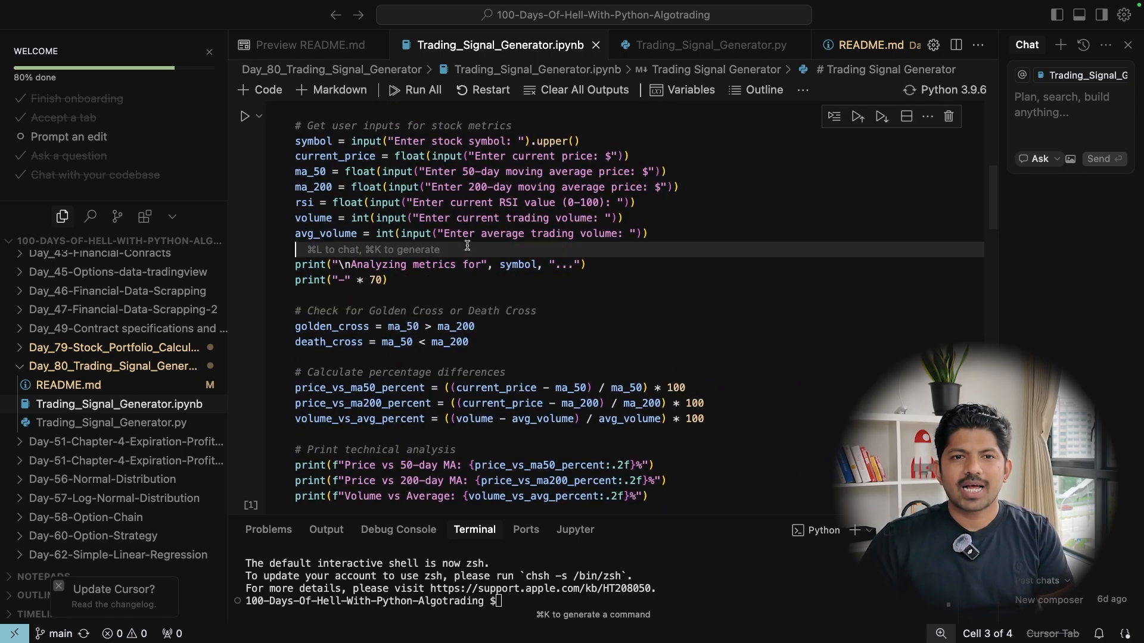
Enter AMZN, its price and moving averages (200-day 97), RSI, volume 100000, average 1000
left_click(414, 90)
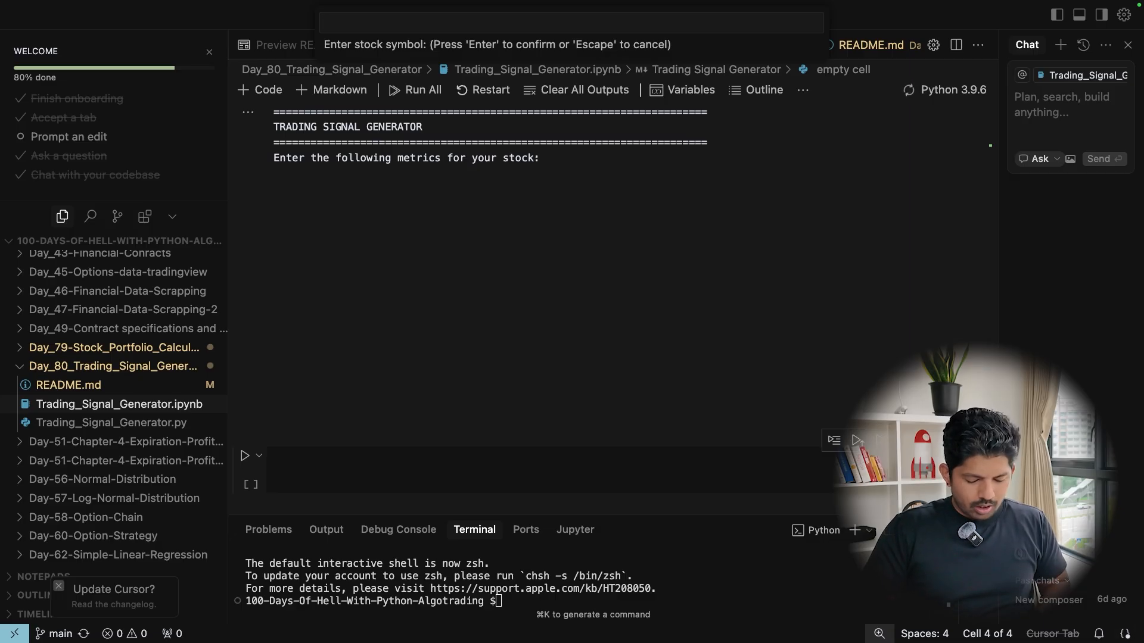
type("AM")
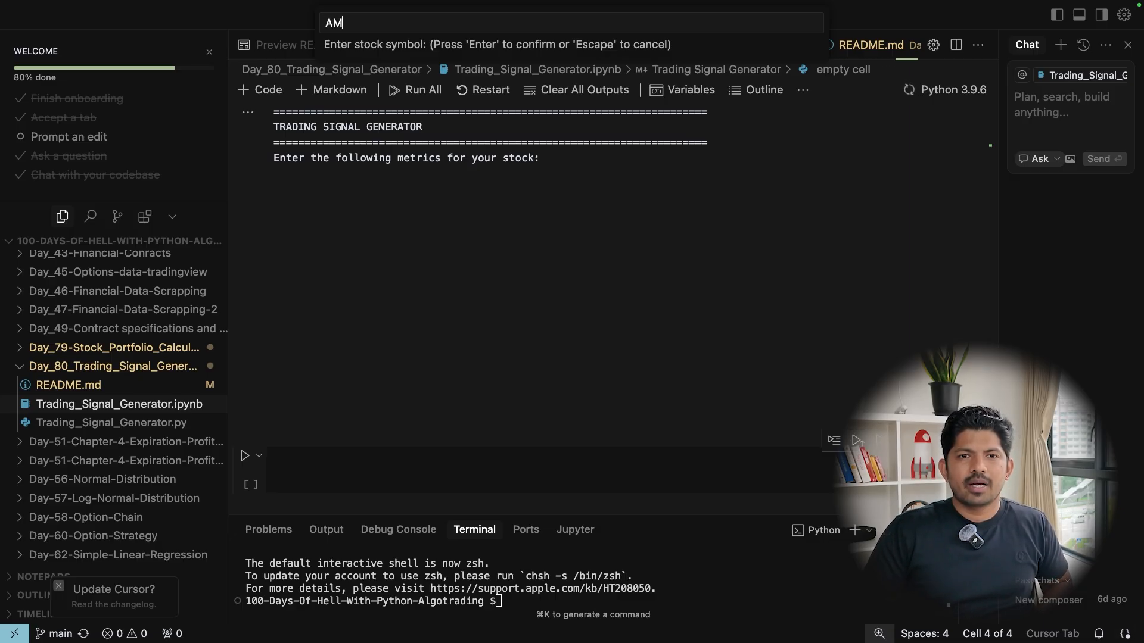
key("Enter")
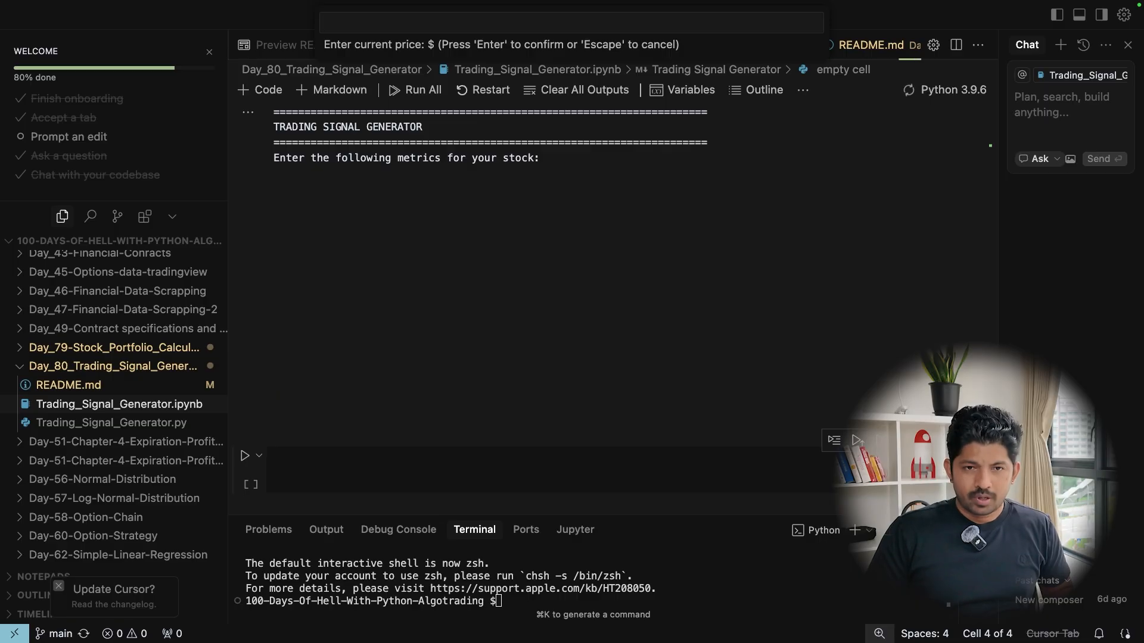
key("Enter")
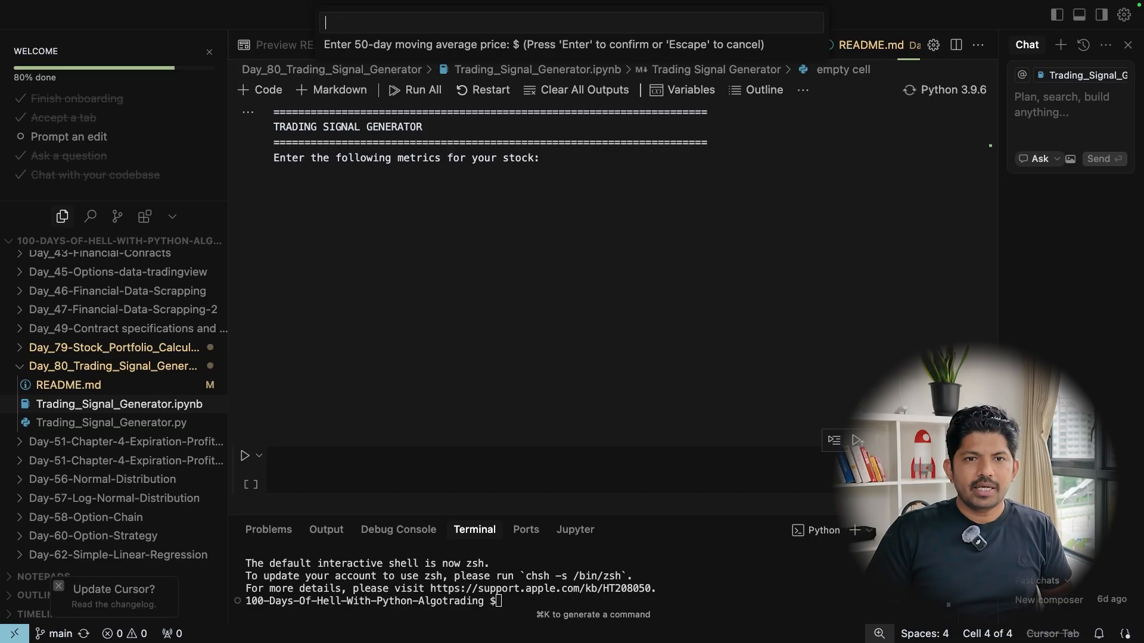
key("Enter")
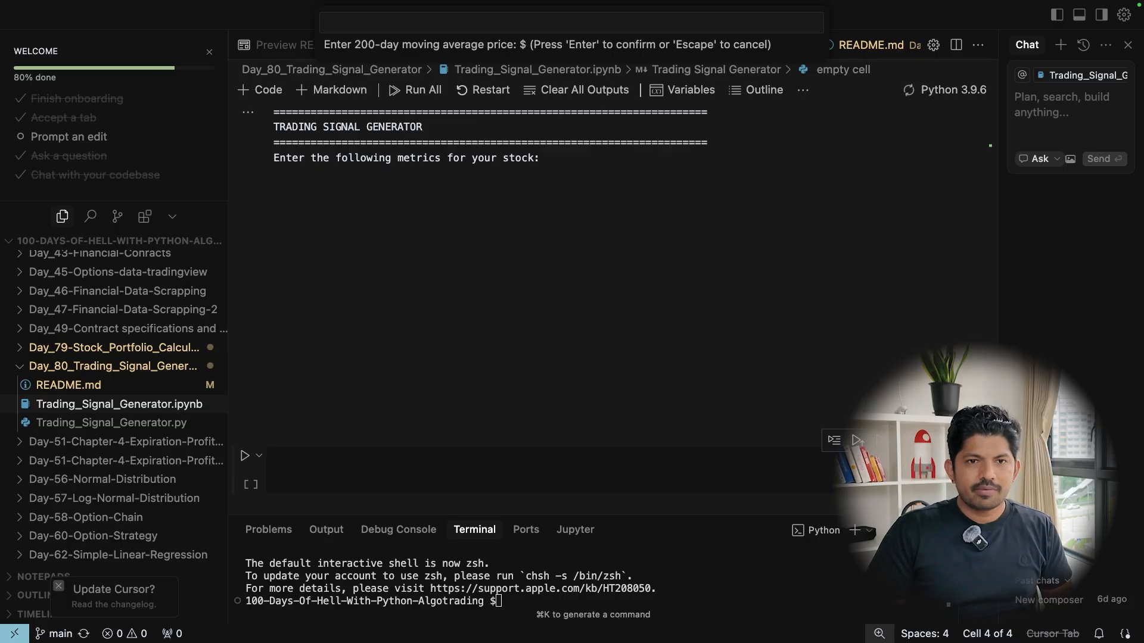
type("97")
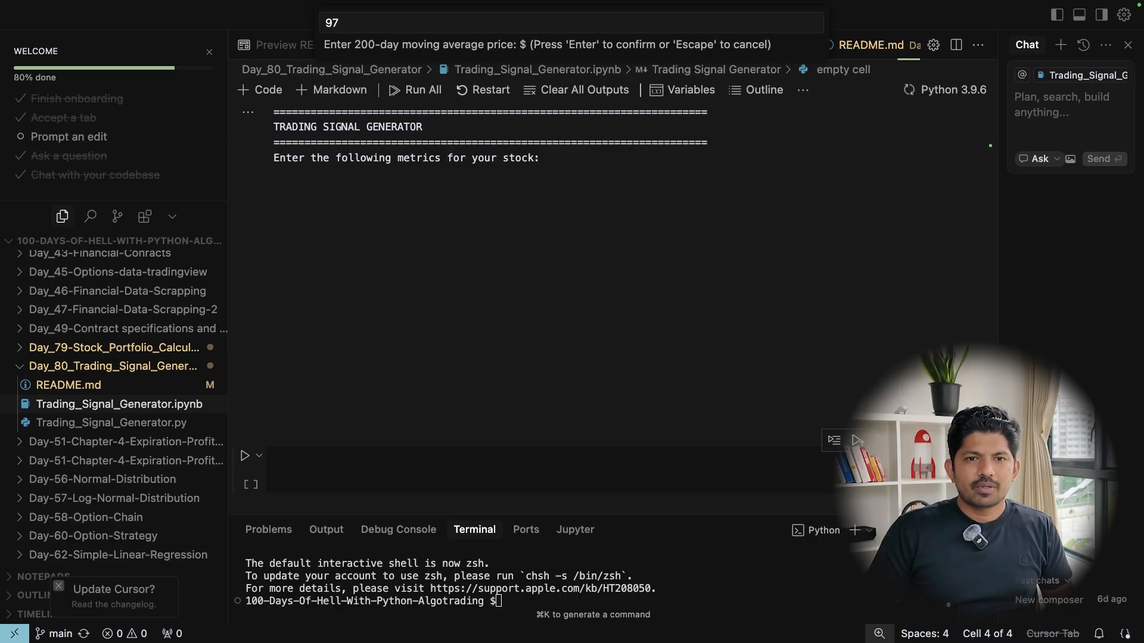
key("Enter")
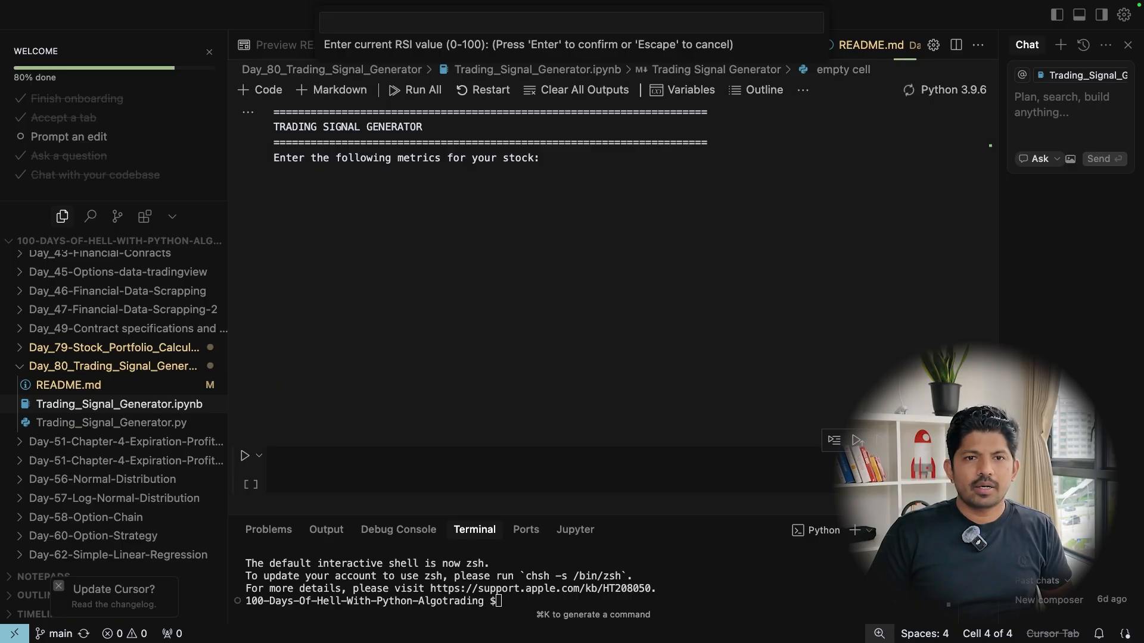
key("Enter")
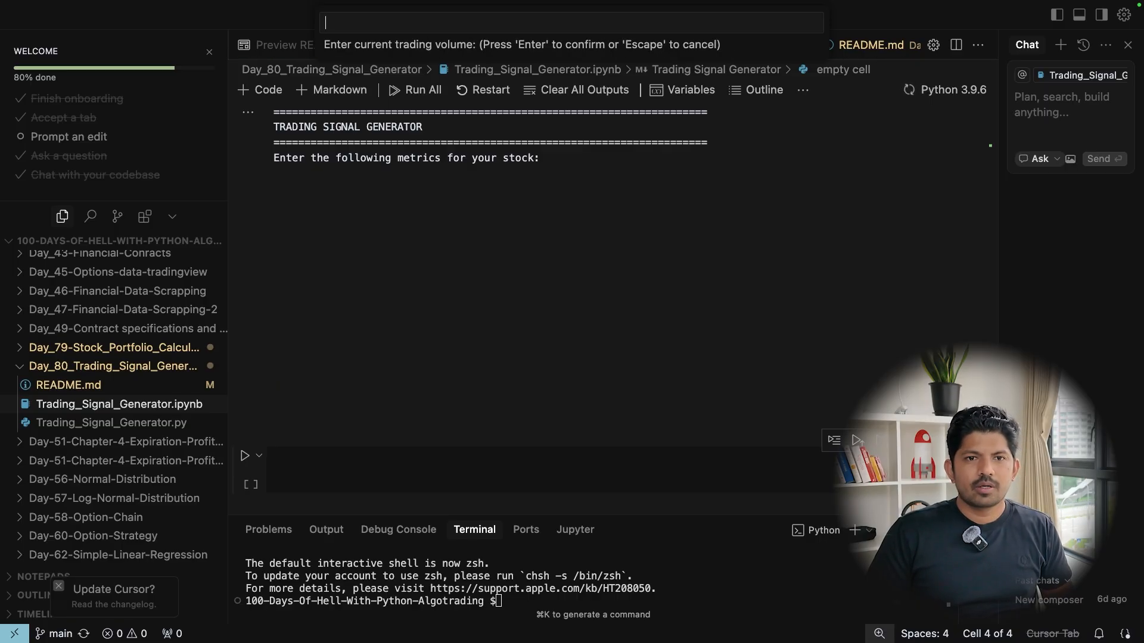
type("100000")
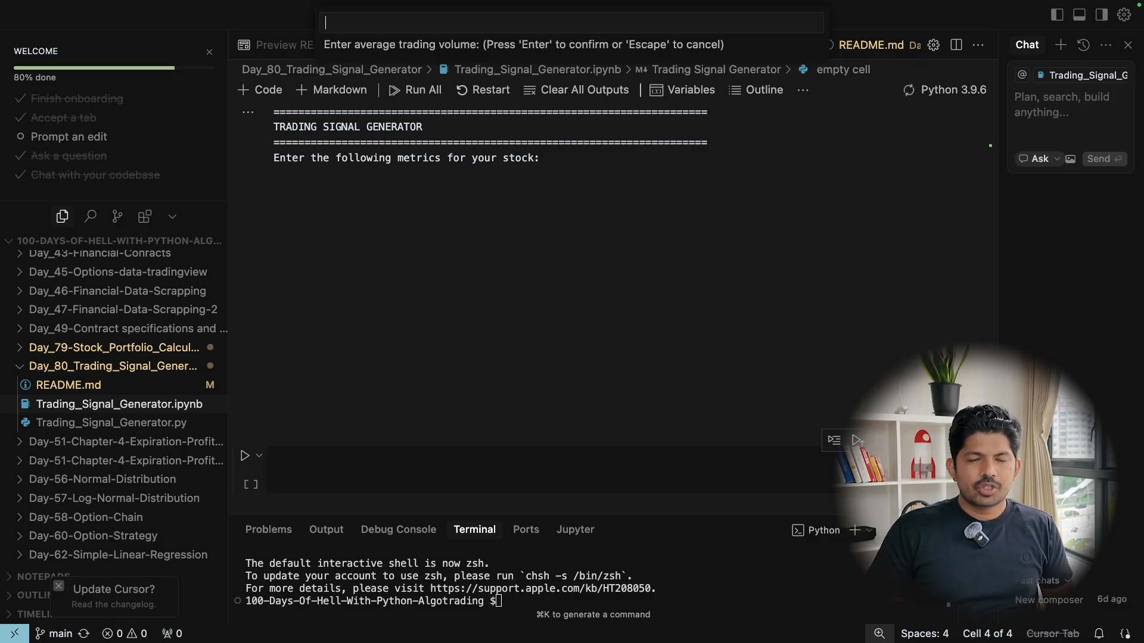
type("1000")
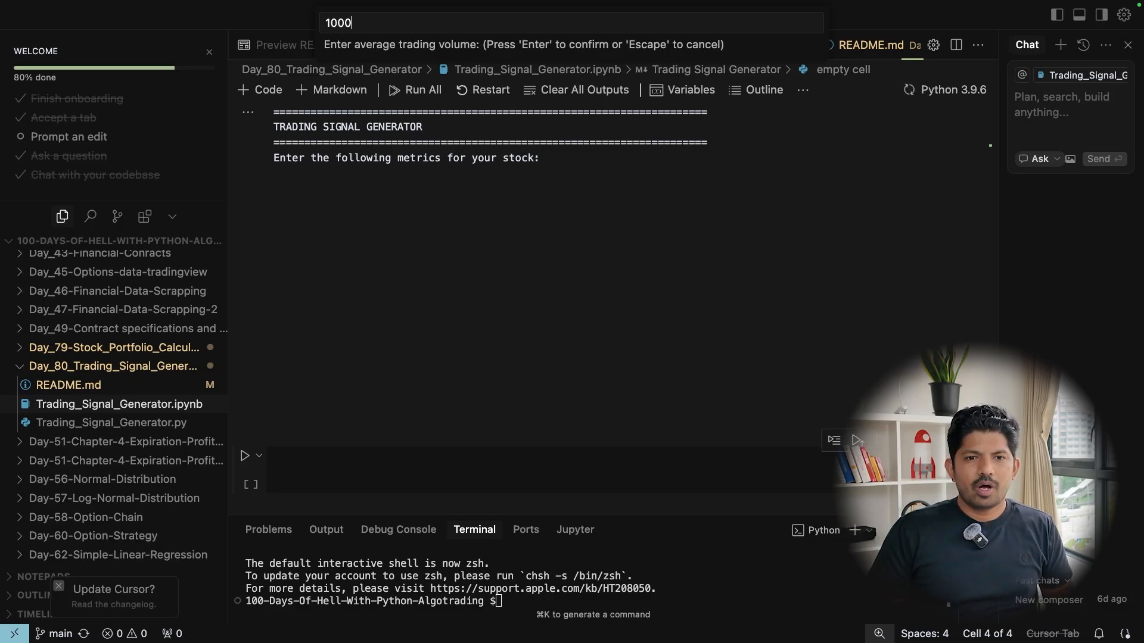
key("Enter")
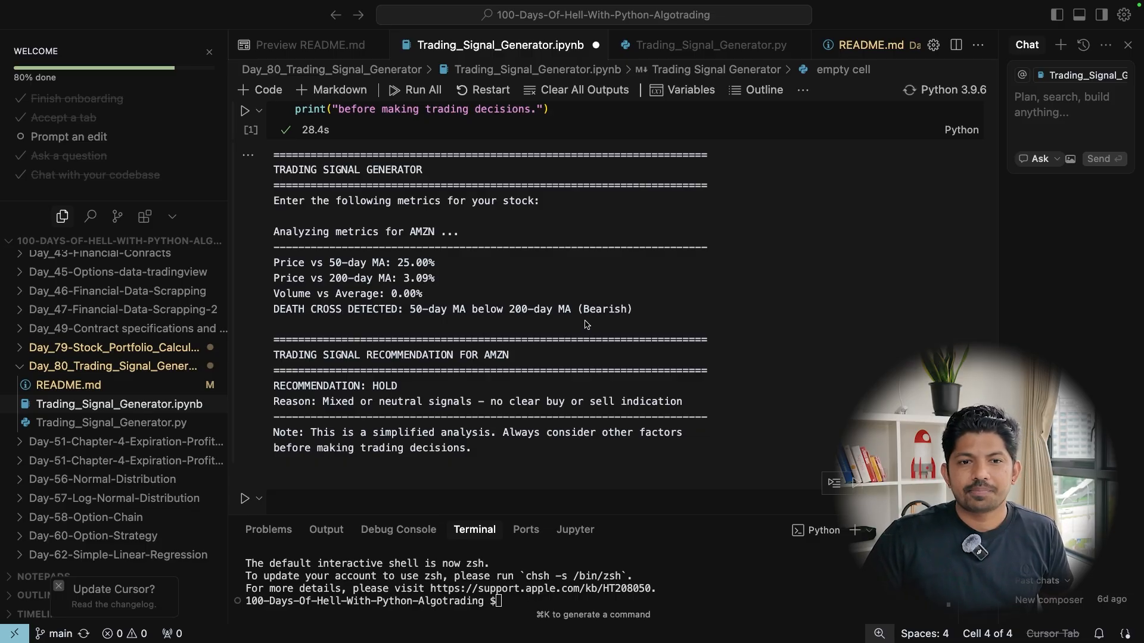
Scroll through the AMZN analysis output showing the HOLD recommendation for mixed signals
scroll("down", 3)
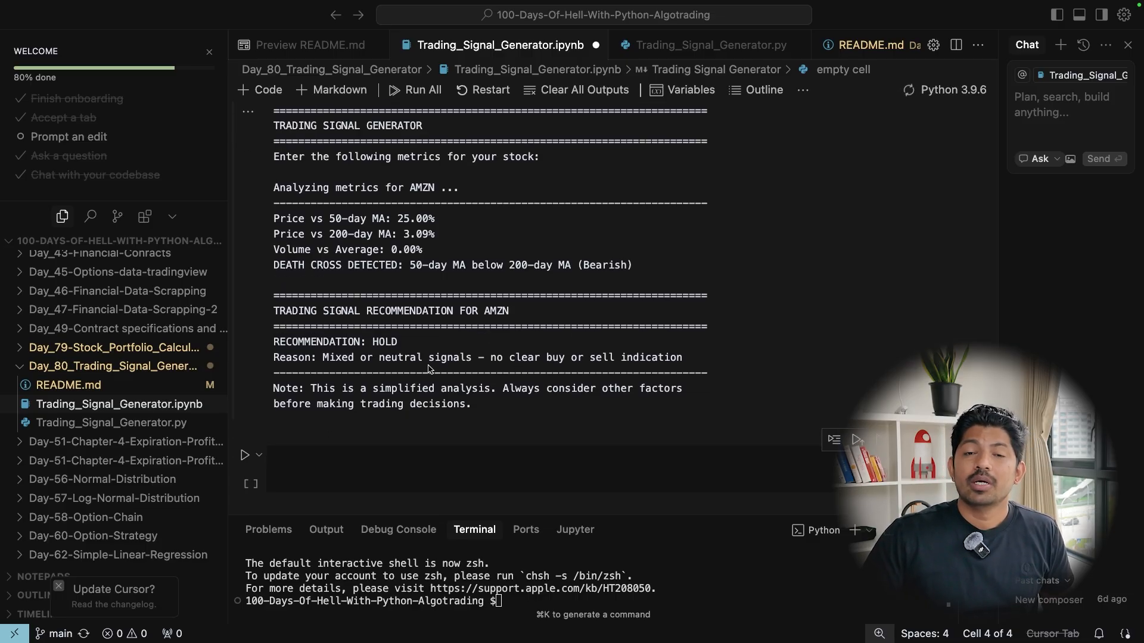
mouse_move(383, 343)
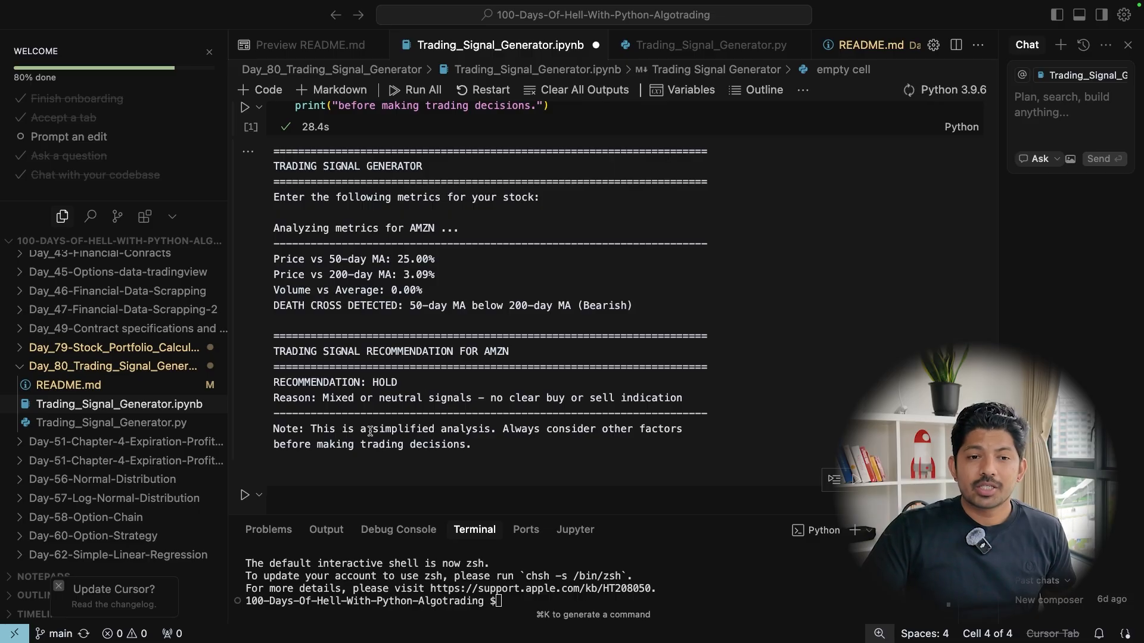
mouse_move(111, 423)
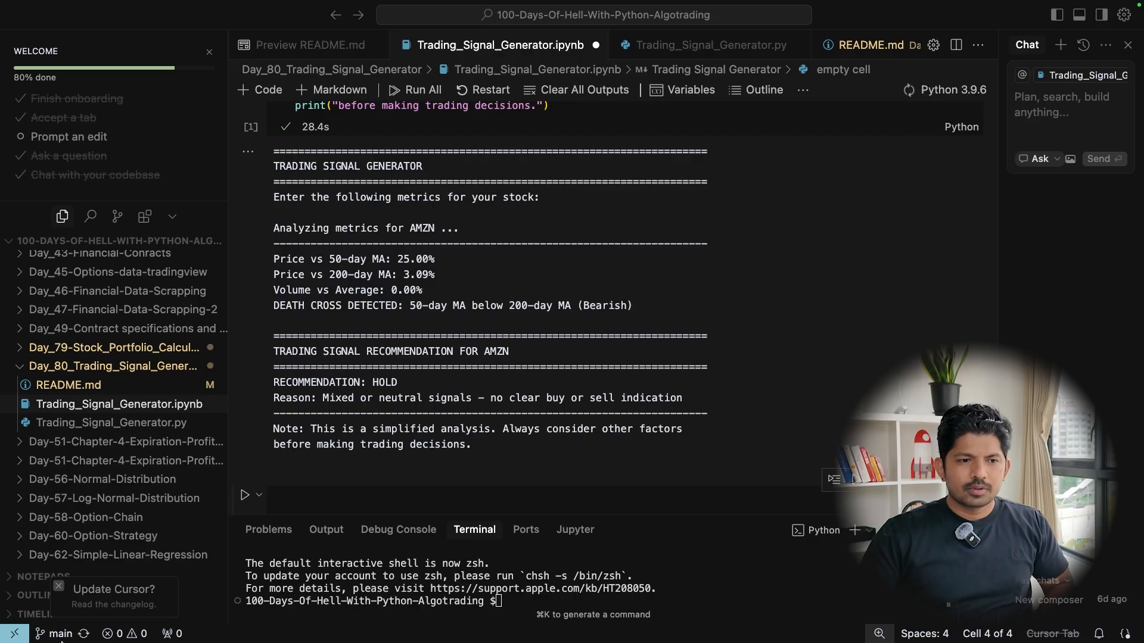
mouse_move(649, 623)
type("cl")
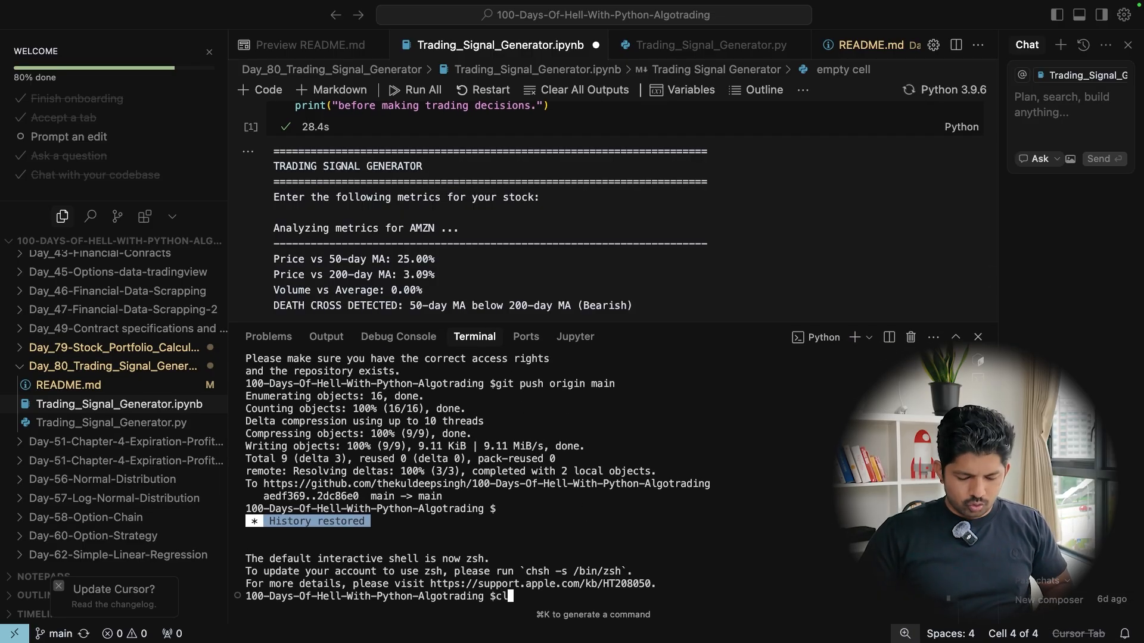
Run pwd, cd into Day_80_Trading_Signal_Generator, list files, and select Trading_Signal_Generator.py
type("pwd")
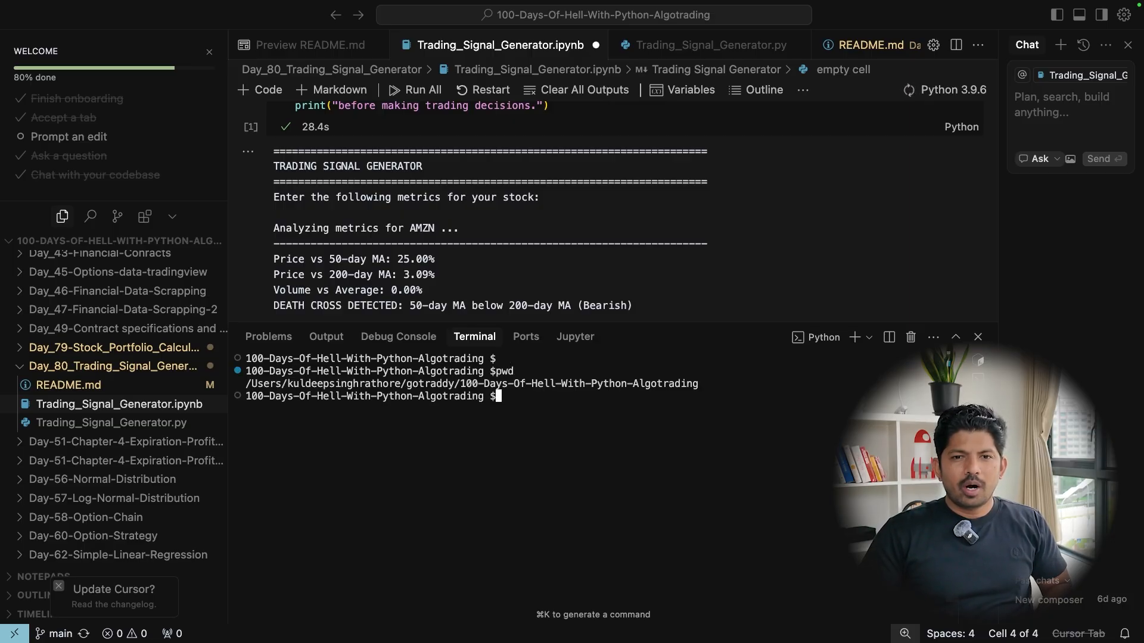
type("cd")
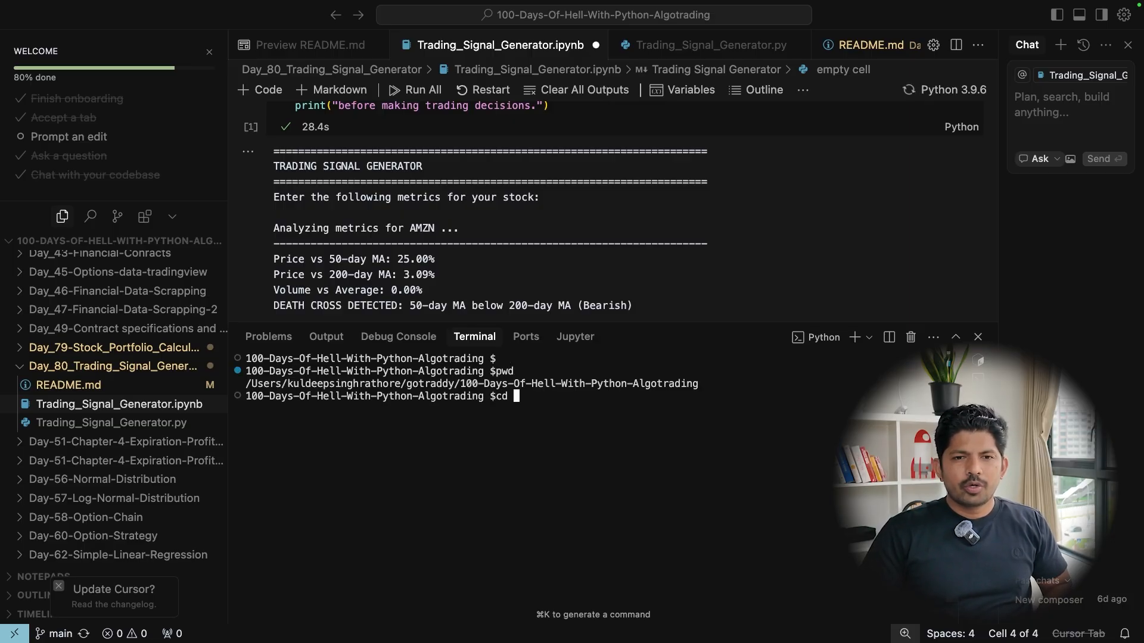
type("Day_80_Trading_Signal_Generator/")
type("ls -lrth")
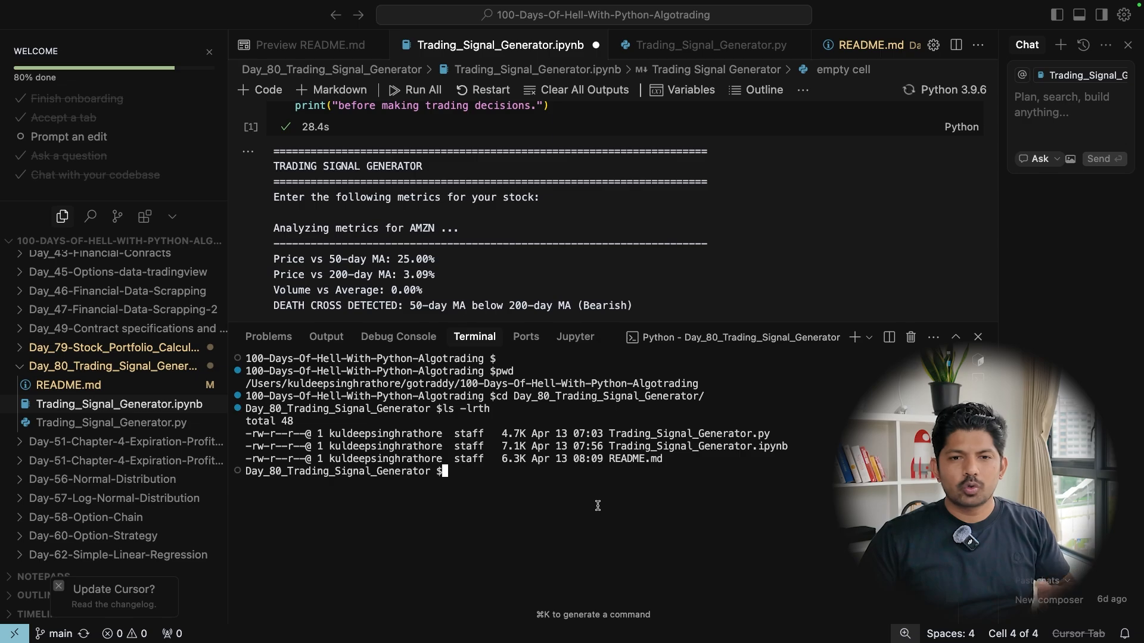
double_click(688, 433)
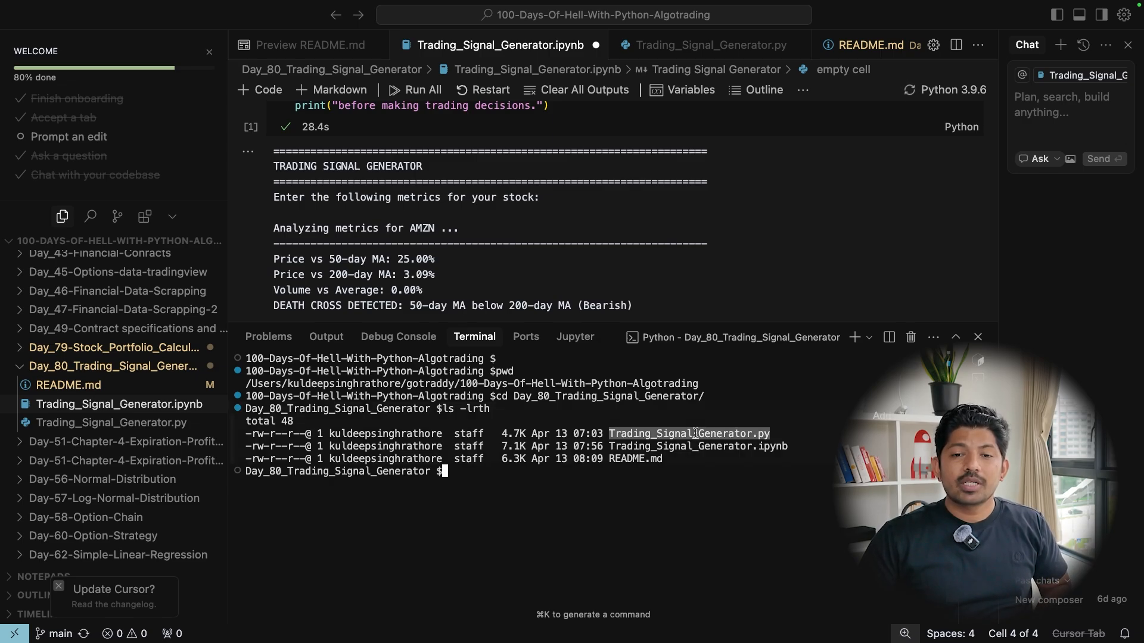
key("enter")
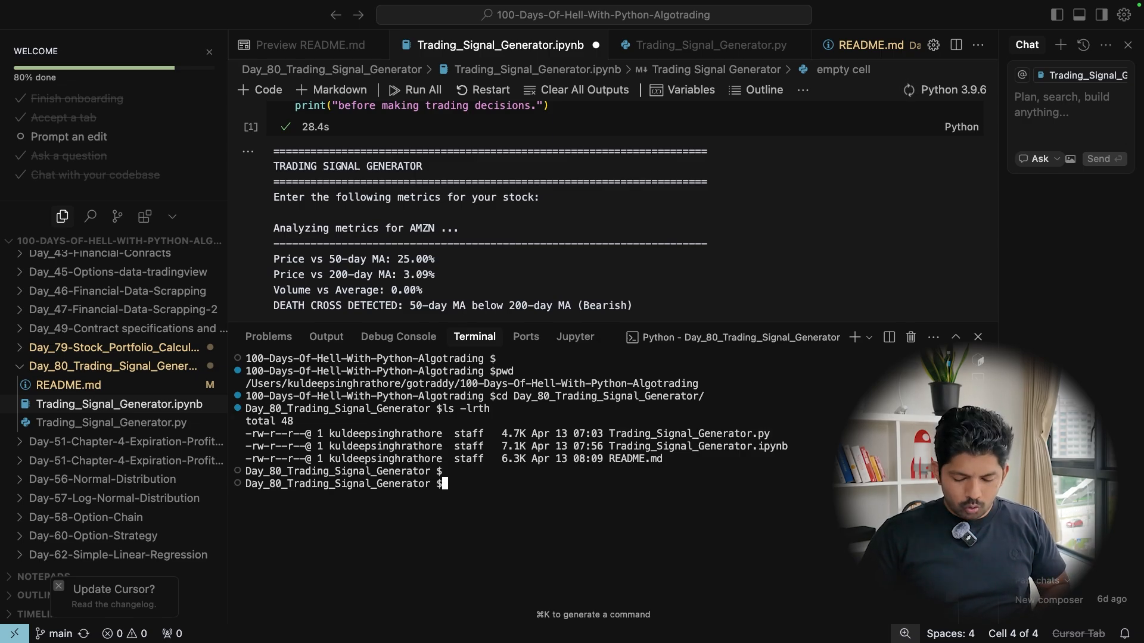
Attempt to run Trading_Signal_Generator.py with the misspelled pyton3 and pyton commands
type("python")
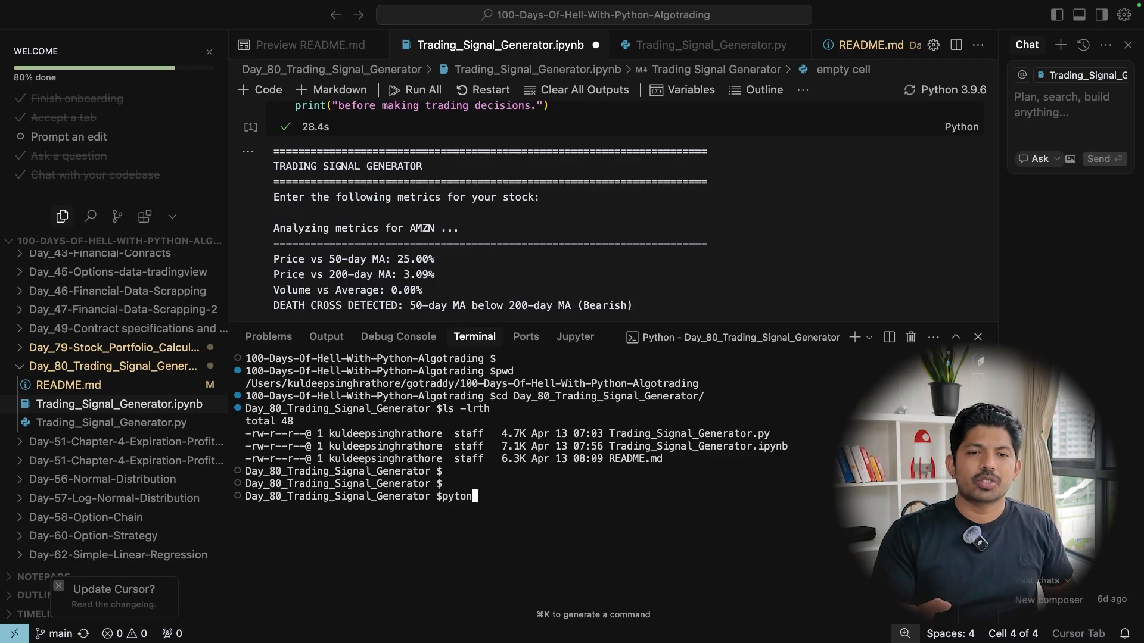
type("3 Trading_Signal_Generator.")
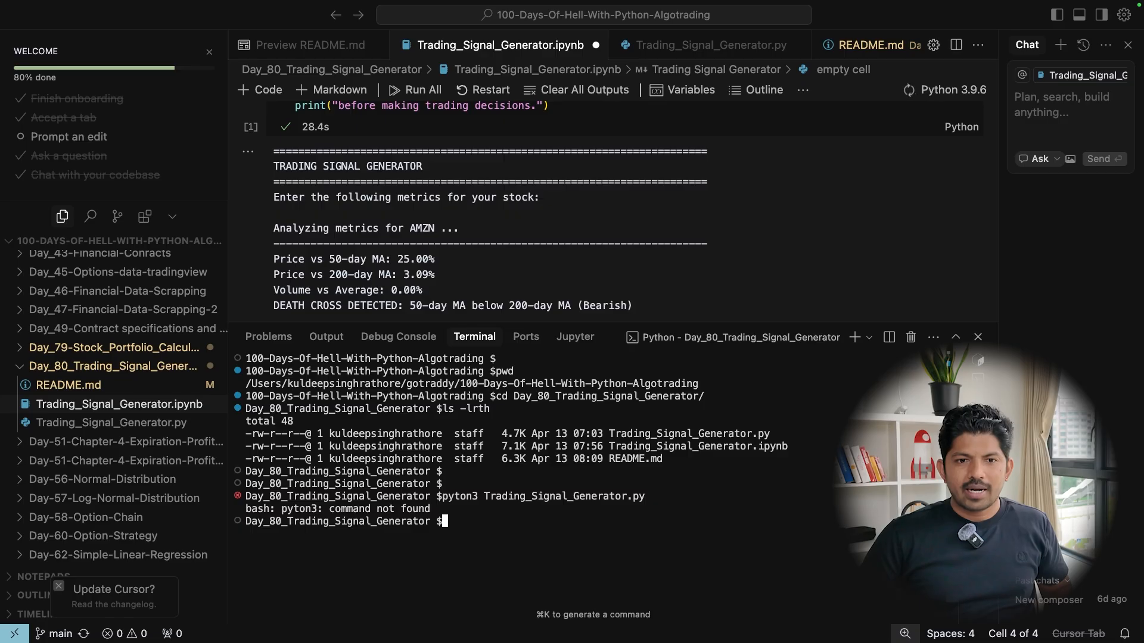
type("pyton3 Trading_Signal_Generator.py")
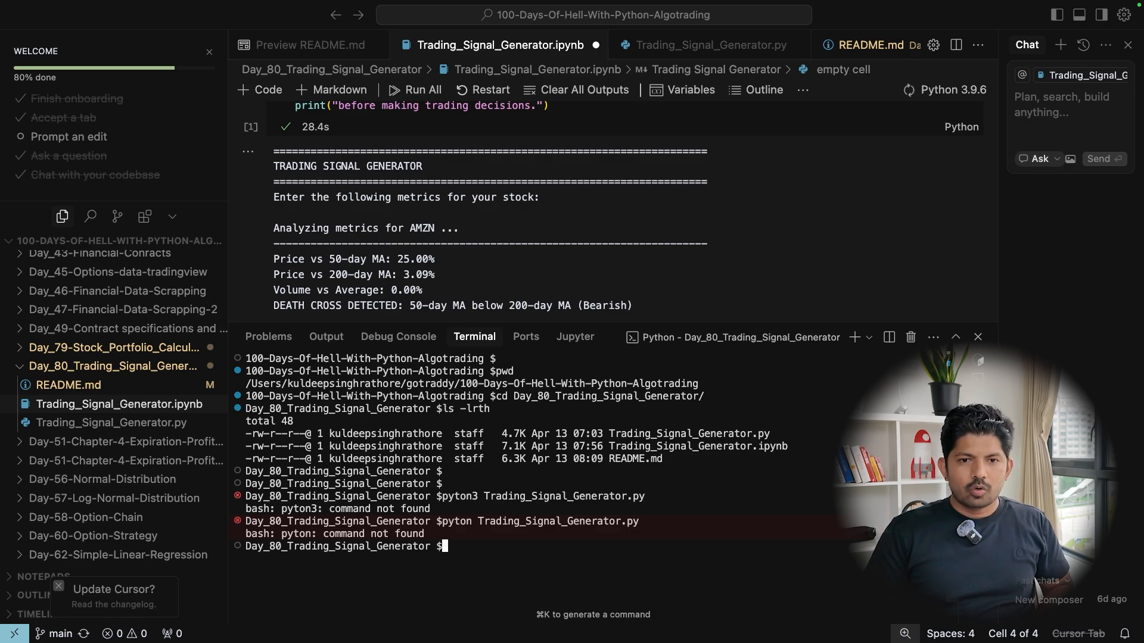
type("pyton Trading_Signal_Generator.py")
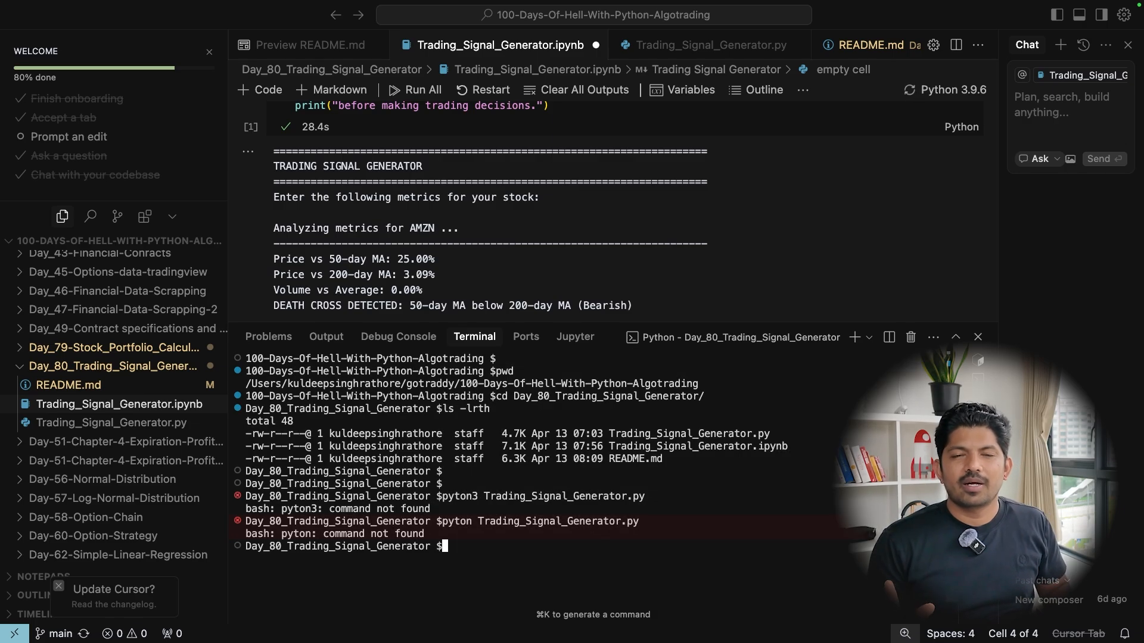
type("pyton3 Trading_Signal_Generator.py")
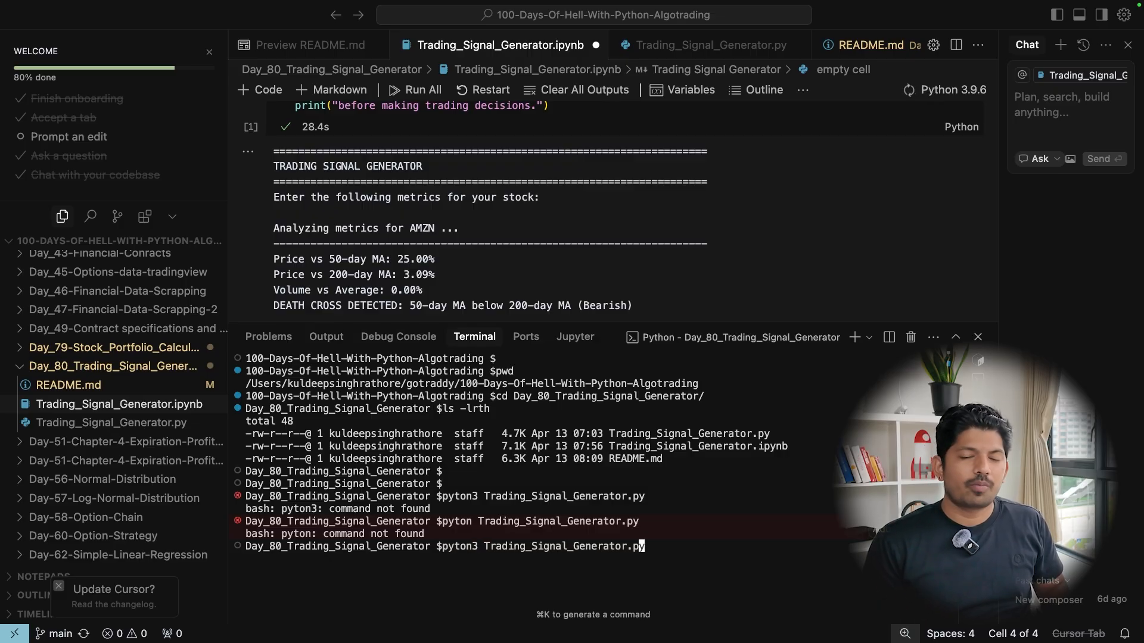